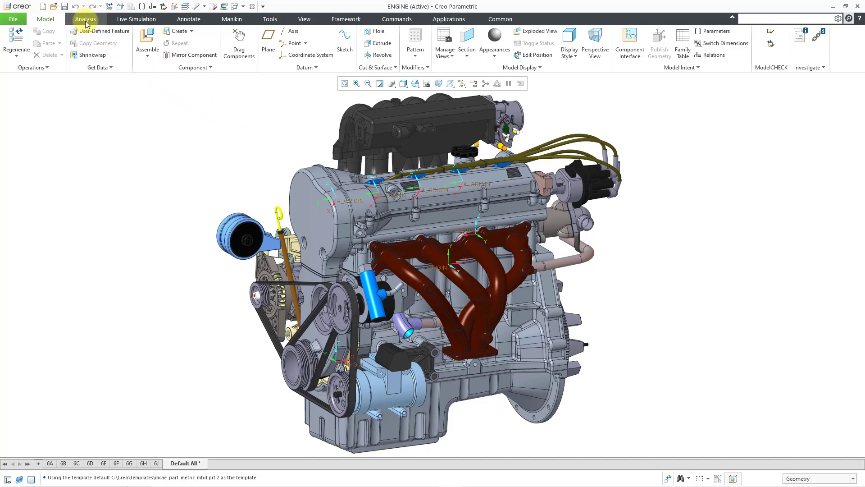
Step: Launch the Transform measurement from the Analysis tab's Measure menu
{"action": "left_click", "coordinate": [86, 18]}
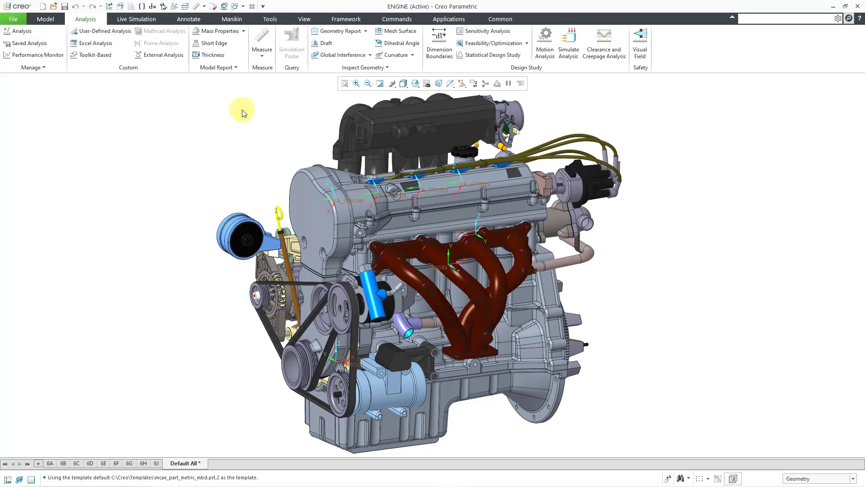
{"action": "left_click", "coordinate": [262, 50]}
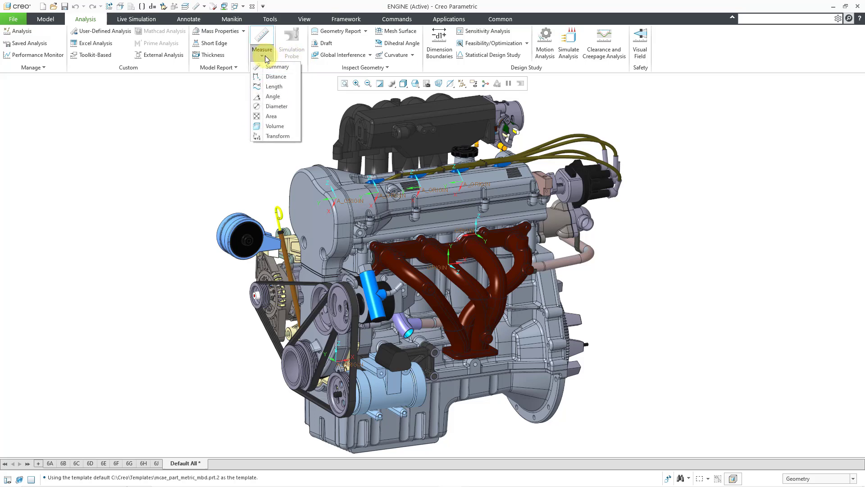
{"action": "mouse_move", "coordinate": [278, 136]}
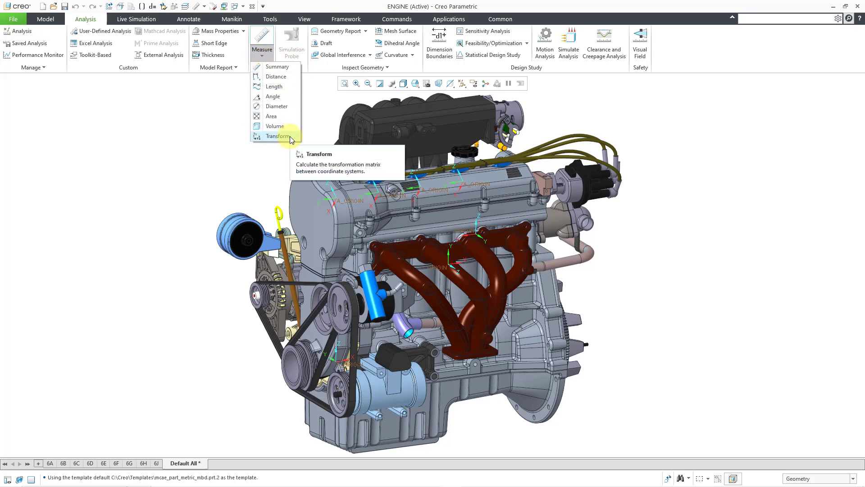
{"action": "left_click", "coordinate": [278, 135]}
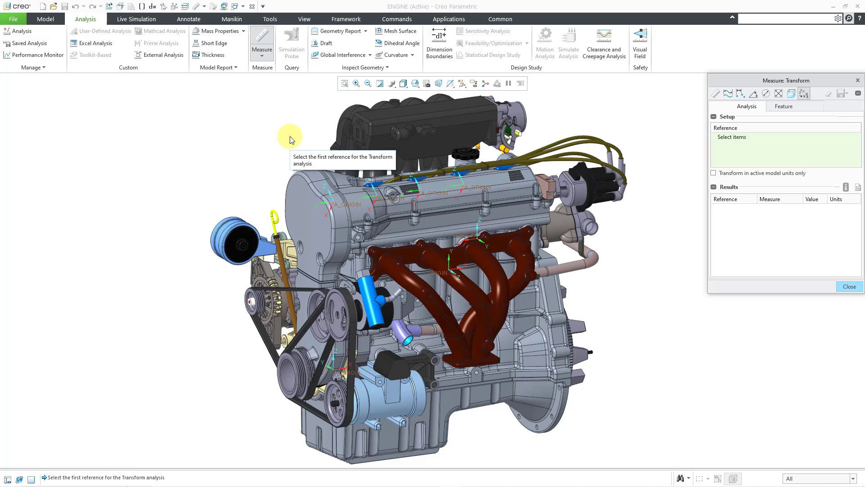
{"action": "mouse_move", "coordinate": [719, 150]}
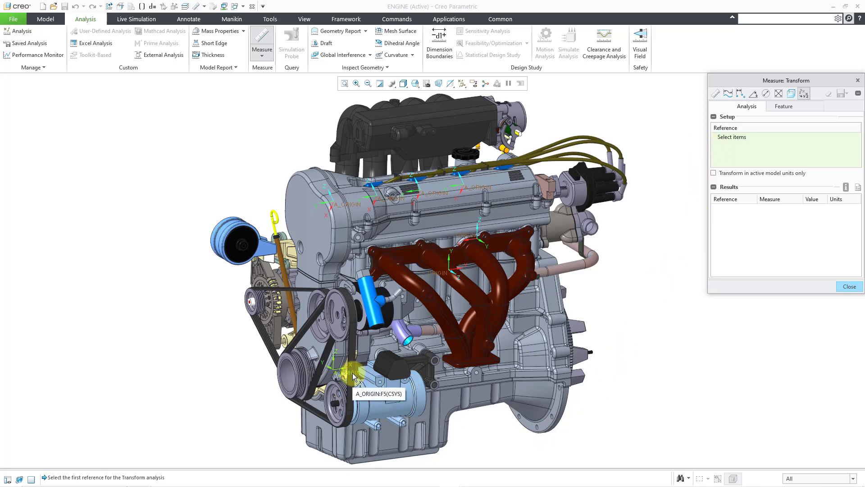
Step: Select A_ORIGIN:F5 and INJECTOR_ASSY's A_ORIGIN:F4 as the transform references
{"action": "left_click", "coordinate": [356, 367]}
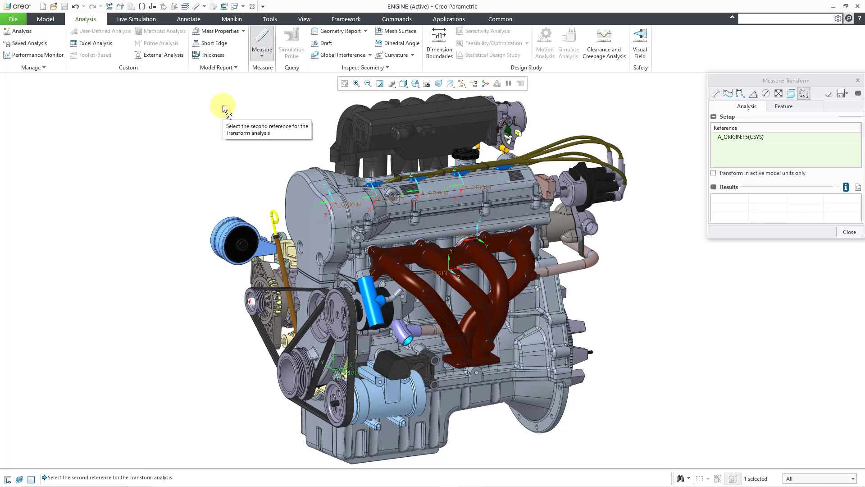
{"action": "mouse_move", "coordinate": [349, 208]}
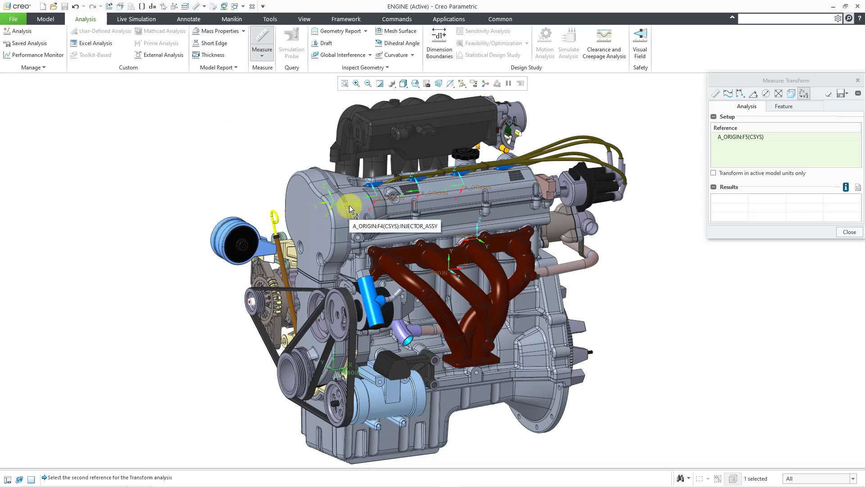
{"action": "left_click", "coordinate": [349, 206]}
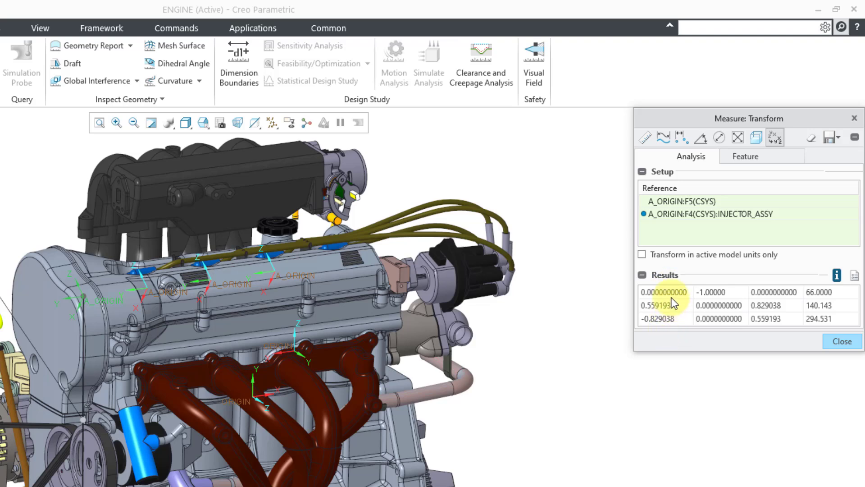
{"action": "mouse_move", "coordinate": [715, 327]}
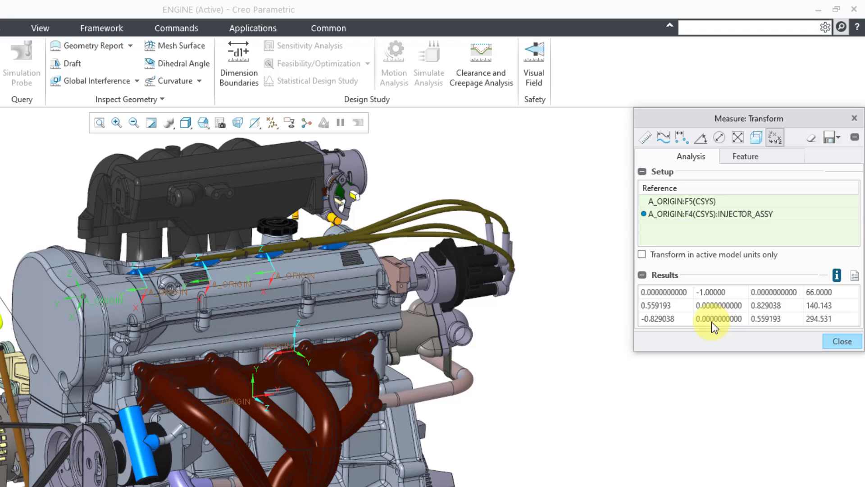
{"action": "mouse_move", "coordinate": [694, 381]}
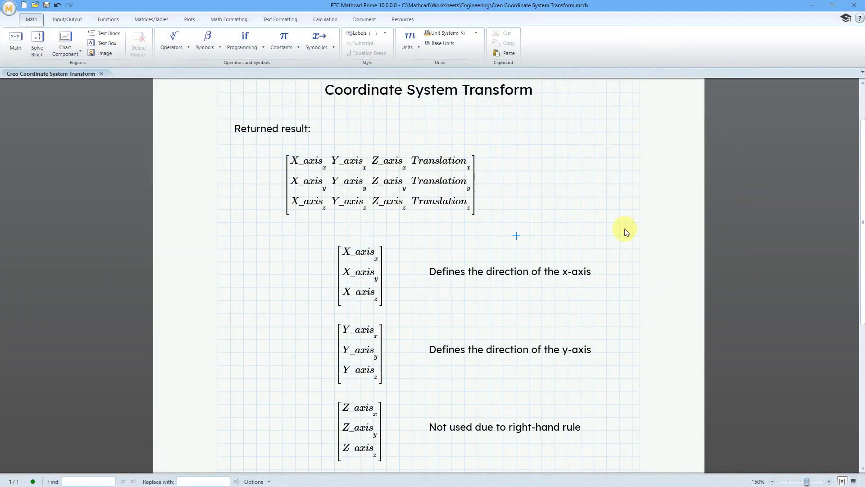
{"action": "mouse_move", "coordinate": [263, 182]}
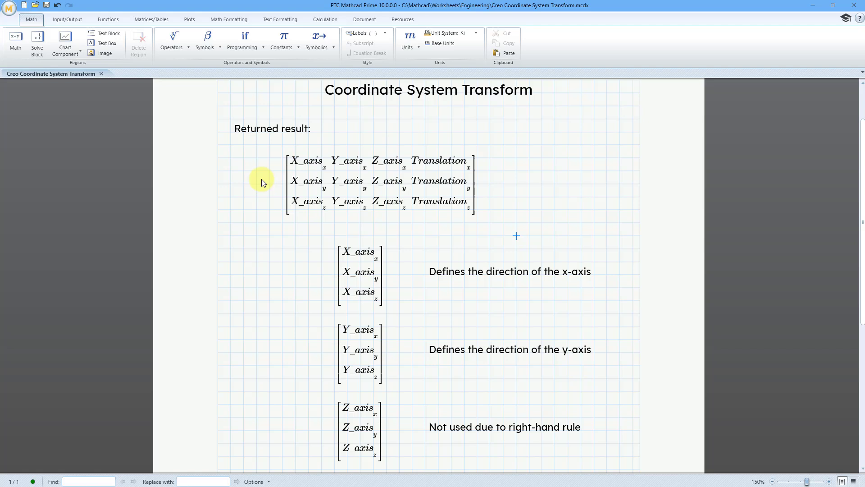
{"action": "mouse_move", "coordinate": [255, 185]}
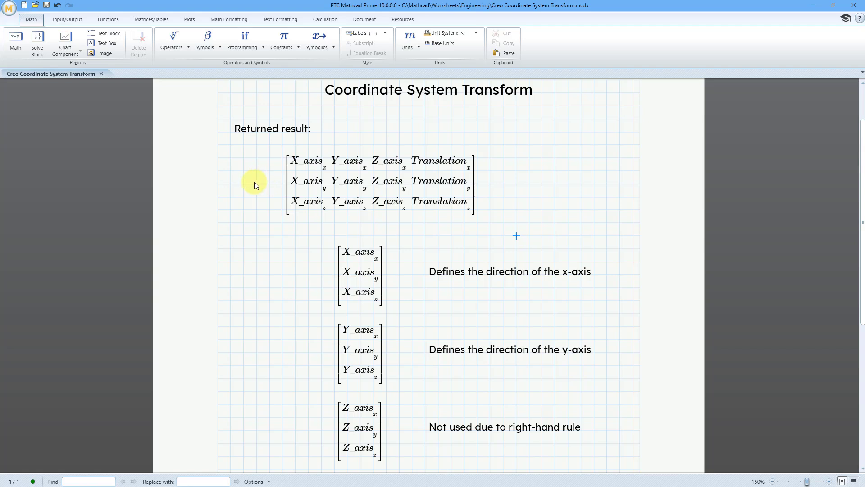
{"action": "mouse_move", "coordinate": [268, 240]}
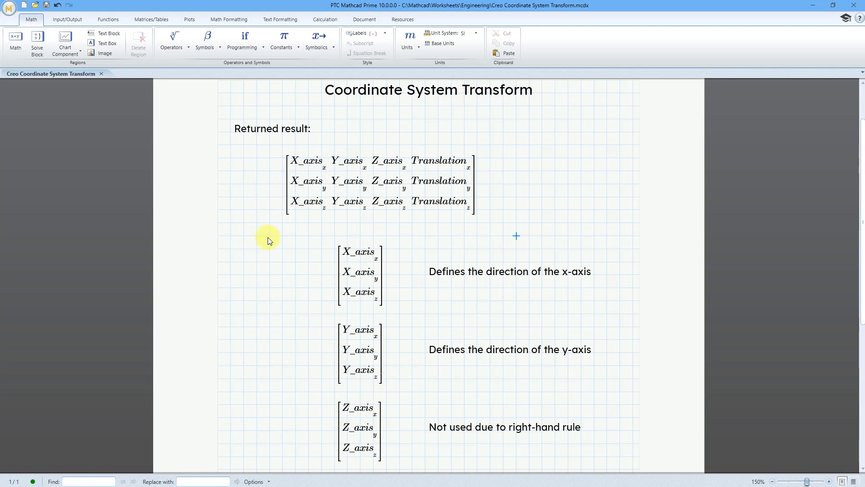
{"action": "mouse_move", "coordinate": [328, 308]}
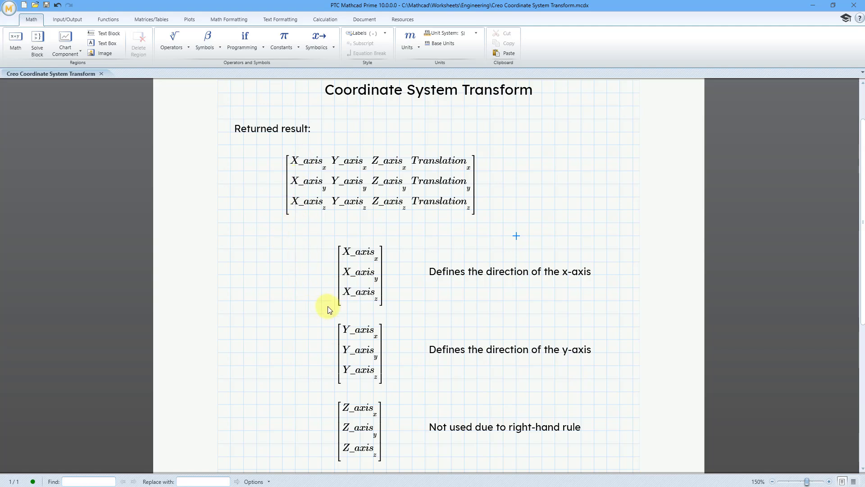
{"action": "mouse_move", "coordinate": [424, 286]}
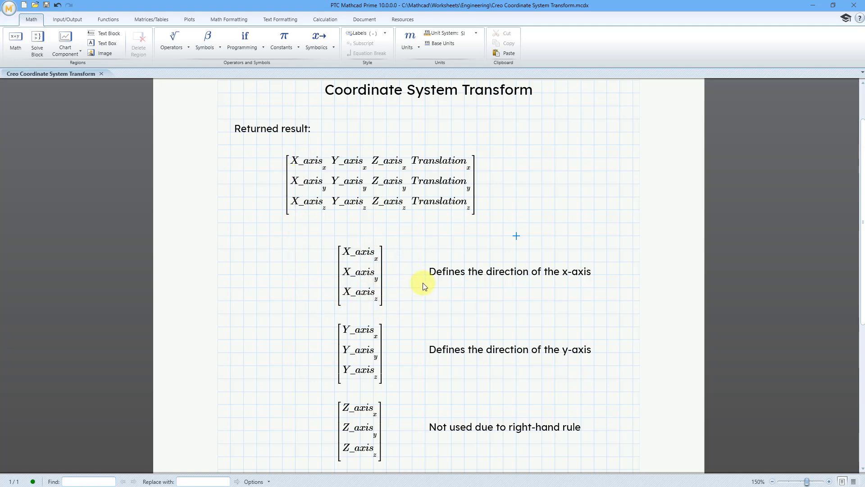
{"action": "mouse_move", "coordinate": [442, 289]}
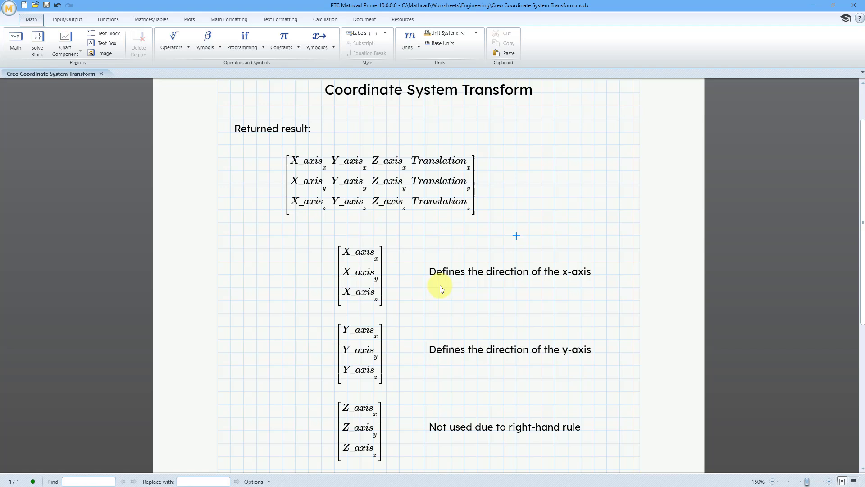
{"action": "mouse_move", "coordinate": [362, 235]}
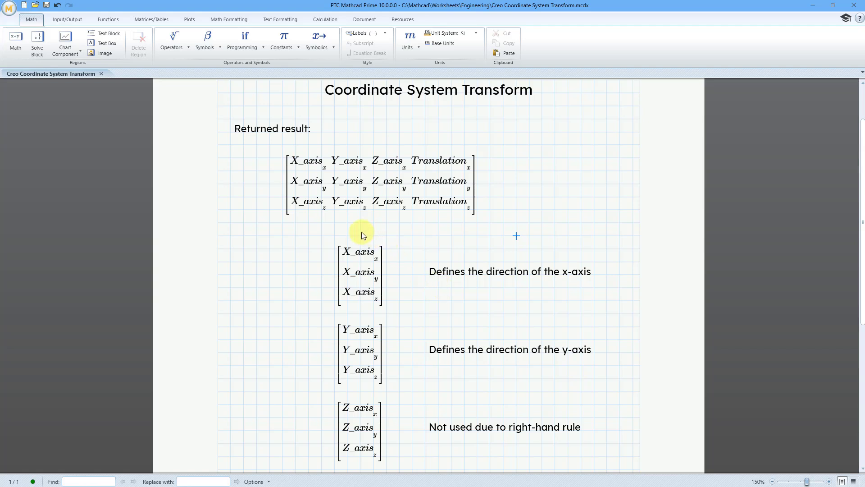
{"action": "mouse_move", "coordinate": [403, 256]}
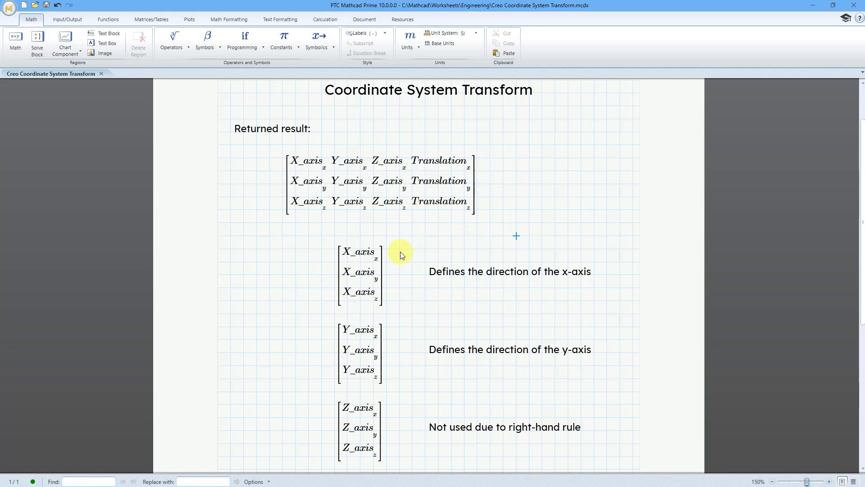
{"action": "mouse_move", "coordinate": [410, 249]}
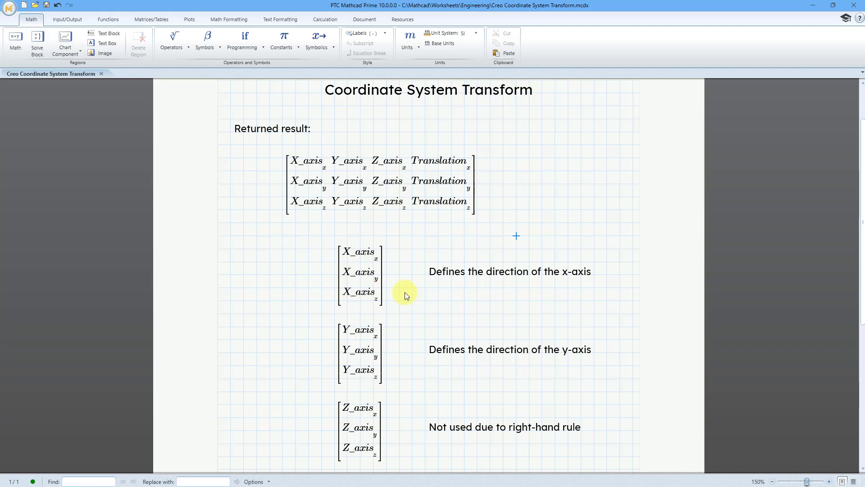
{"action": "scroll", "scroll_direction": "down", "scroll_amount": 3}
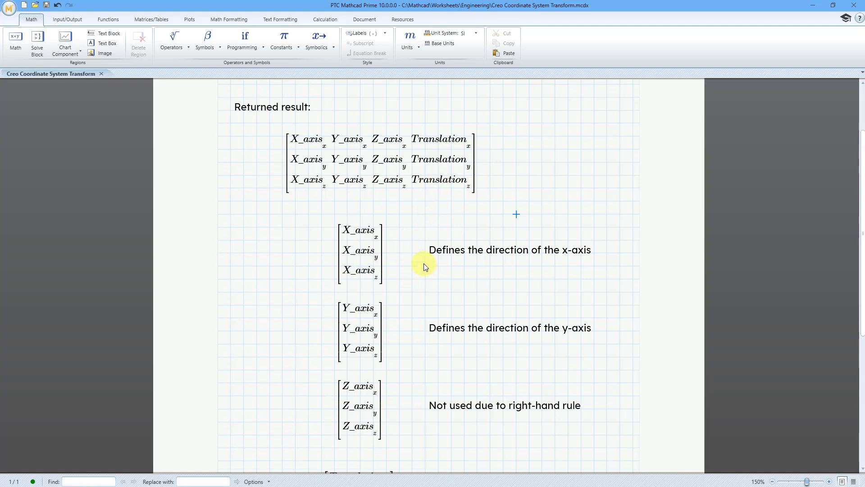
{"action": "scroll", "scroll_direction": "down", "scroll_amount": 3}
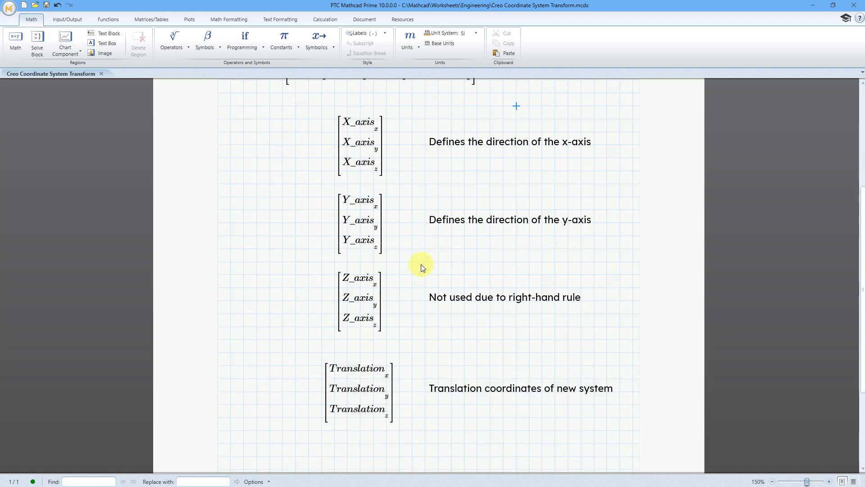
{"action": "mouse_move", "coordinate": [399, 282]}
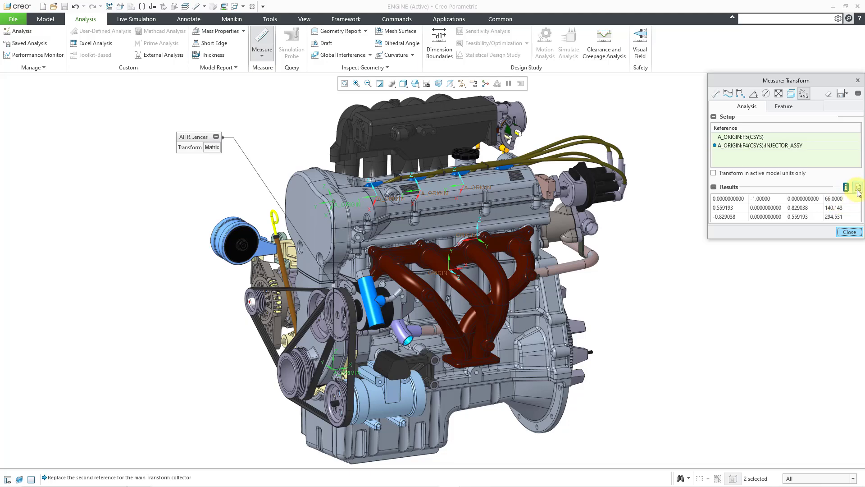
{"action": "left_click", "coordinate": [858, 186]}
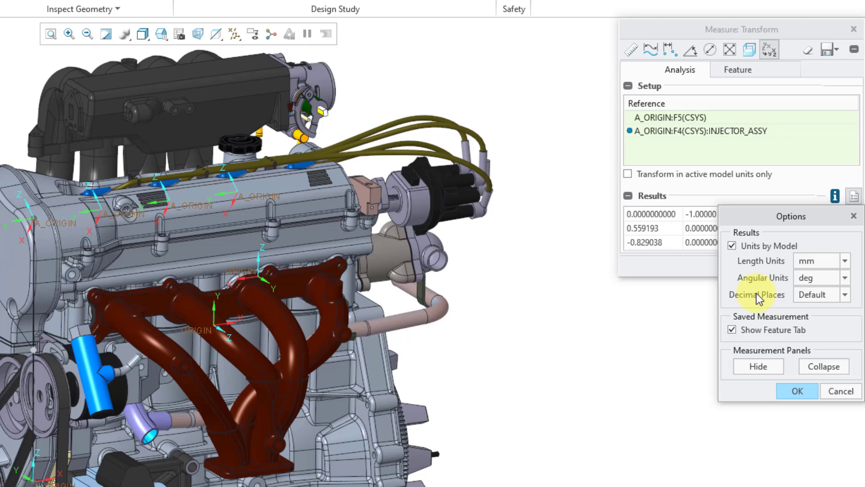
{"action": "mouse_move", "coordinate": [766, 290]}
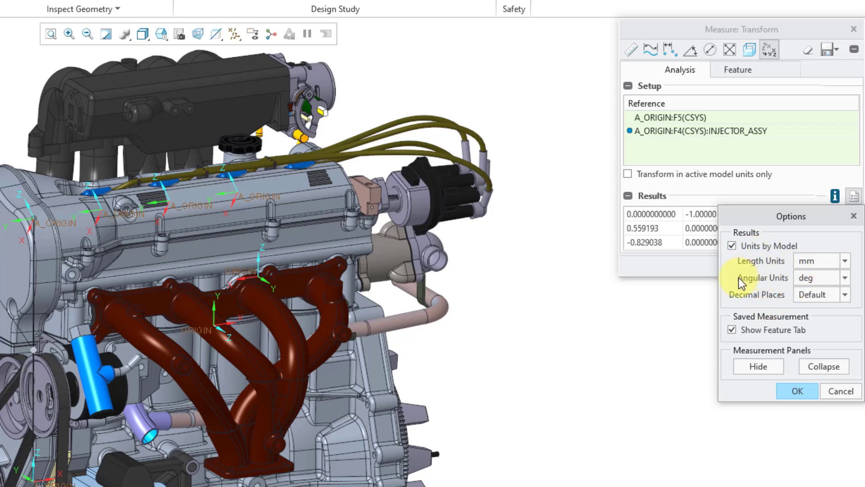
{"action": "mouse_move", "coordinate": [758, 341]}
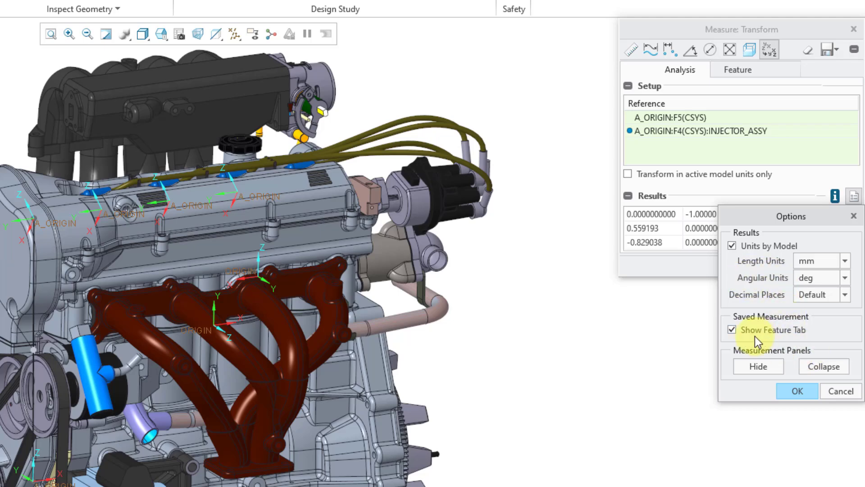
{"action": "mouse_move", "coordinate": [777, 343]}
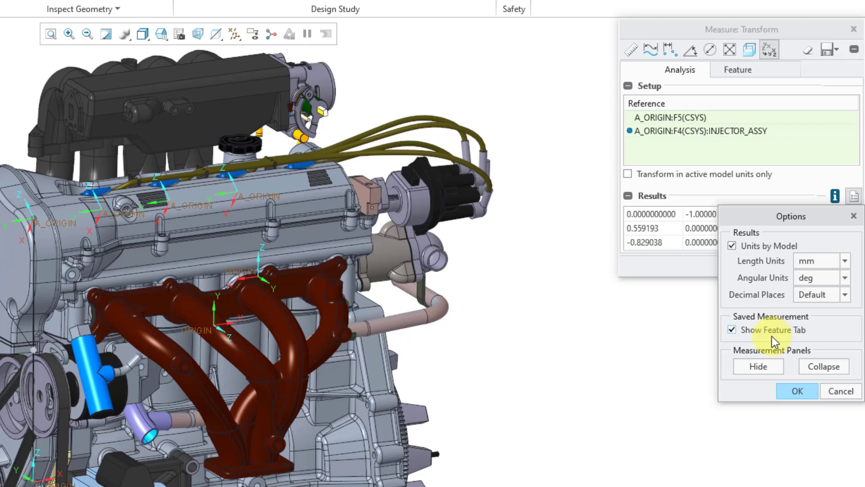
{"action": "left_click", "coordinate": [796, 391]}
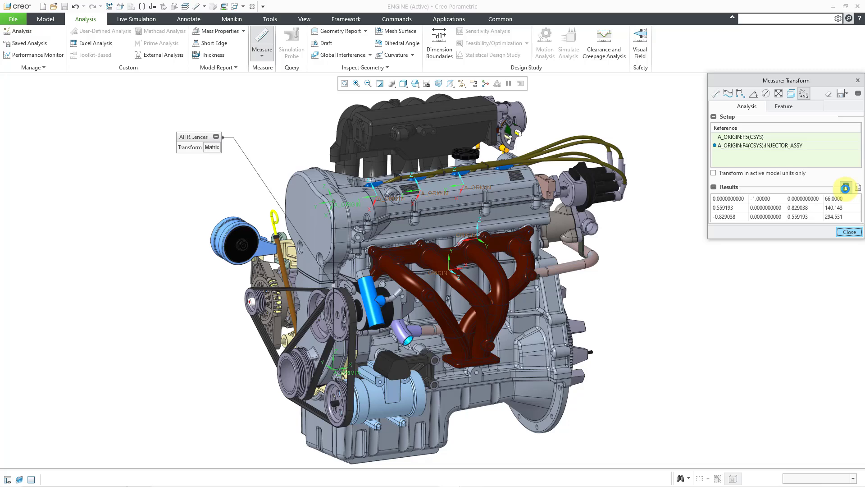
Step: Show the injector transform report, save it as injector.trf, and close it
{"action": "left_click", "coordinate": [846, 187]}
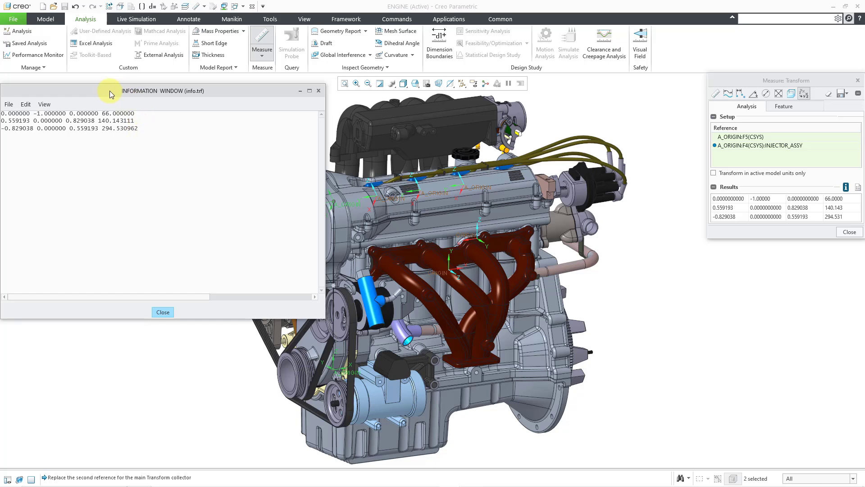
{"action": "left_click_drag", "start_coordinate": [109, 91], "coordinate": [117, 96]}
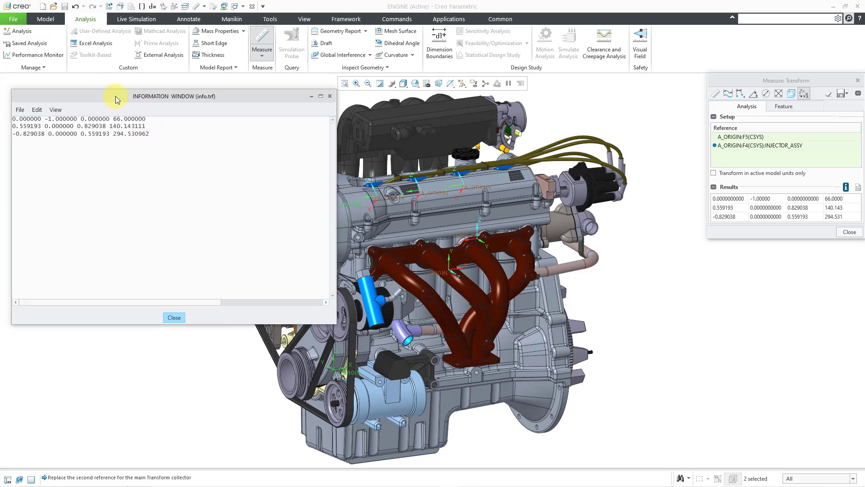
{"action": "mouse_move", "coordinate": [89, 194]}
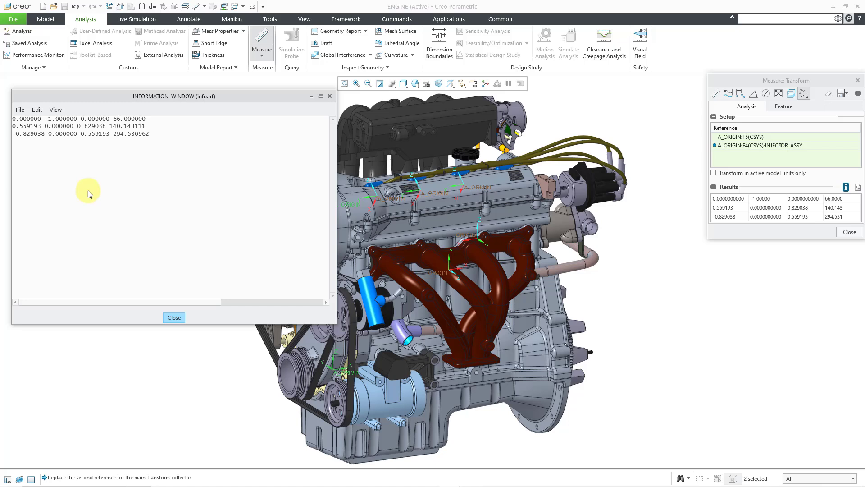
{"action": "mouse_move", "coordinate": [66, 179]}
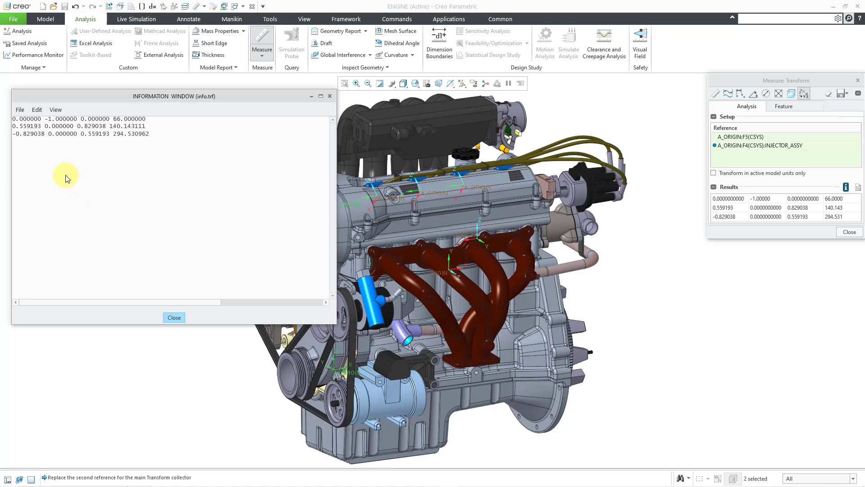
{"action": "left_click", "coordinate": [19, 109]}
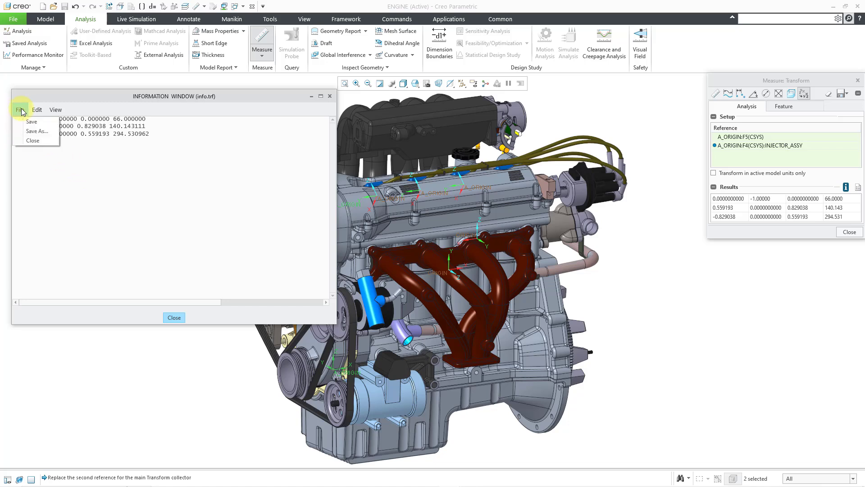
{"action": "mouse_move", "coordinate": [28, 133]}
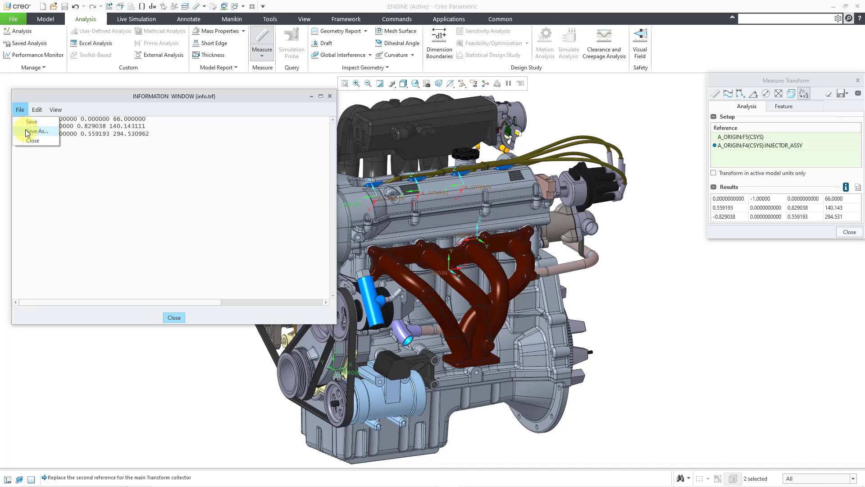
{"action": "left_click", "coordinate": [36, 131]}
{"action": "type", "text": "injector"}
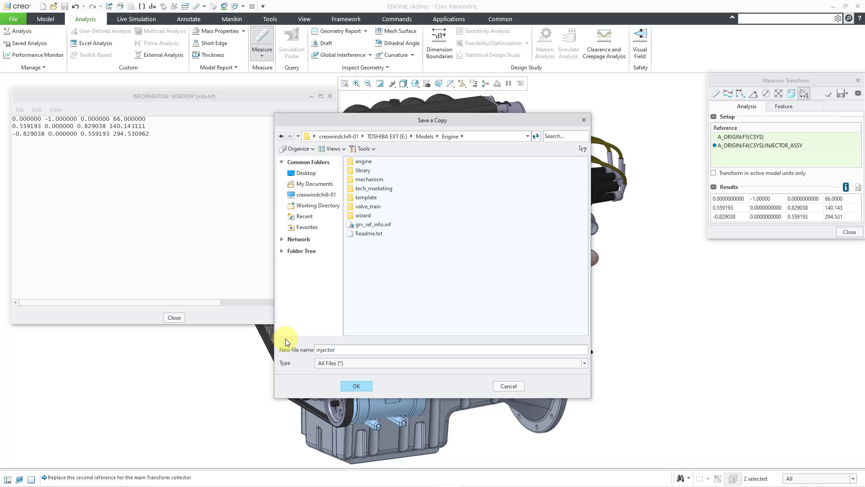
{"action": "type", "text": ".trf"}
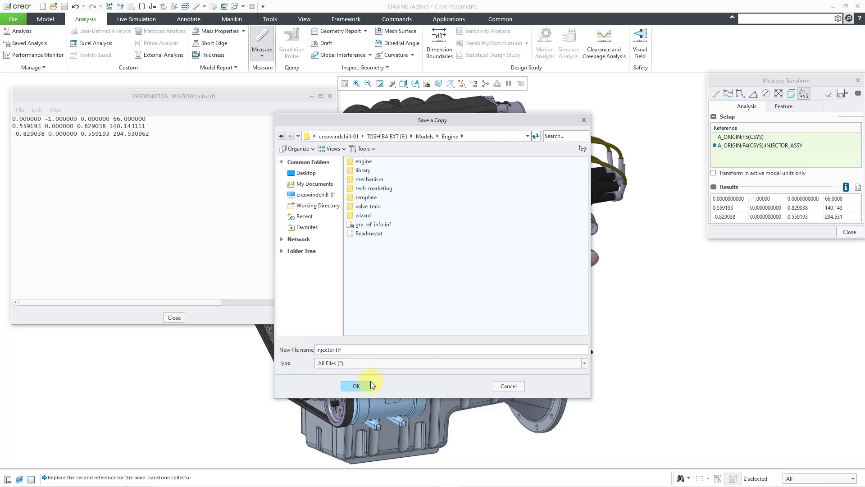
{"action": "left_click", "coordinate": [356, 385]}
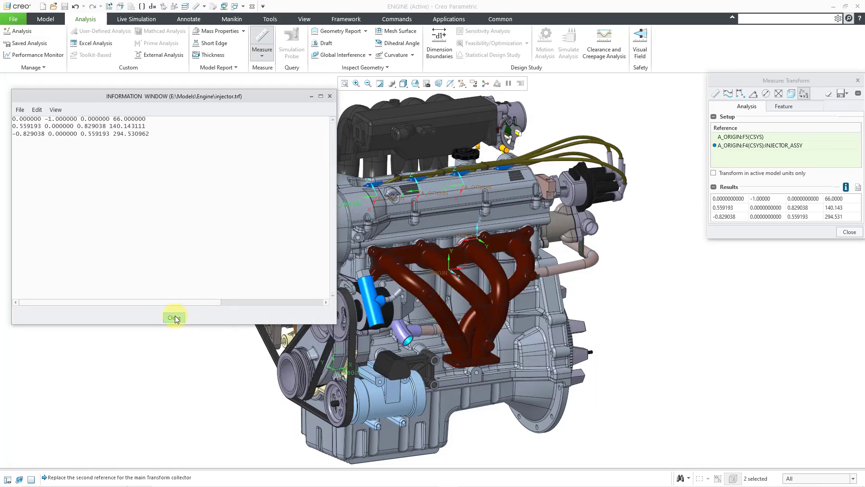
{"action": "left_click", "coordinate": [175, 317]}
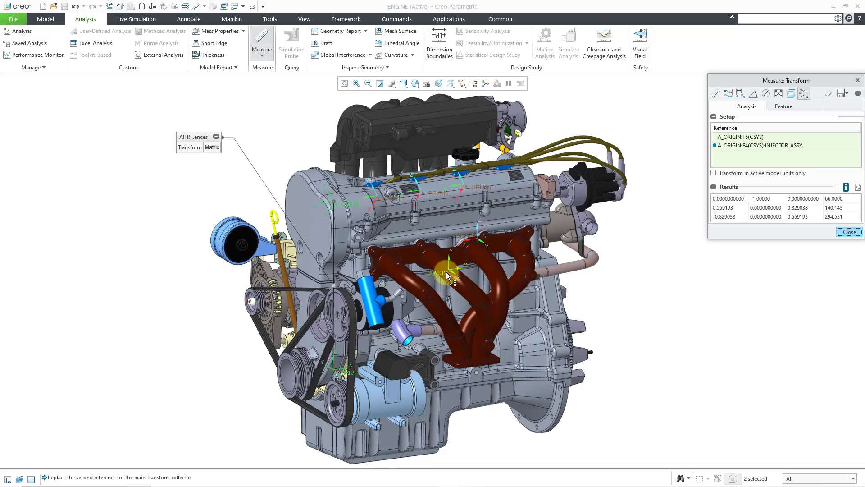
{"action": "mouse_move", "coordinate": [447, 275]}
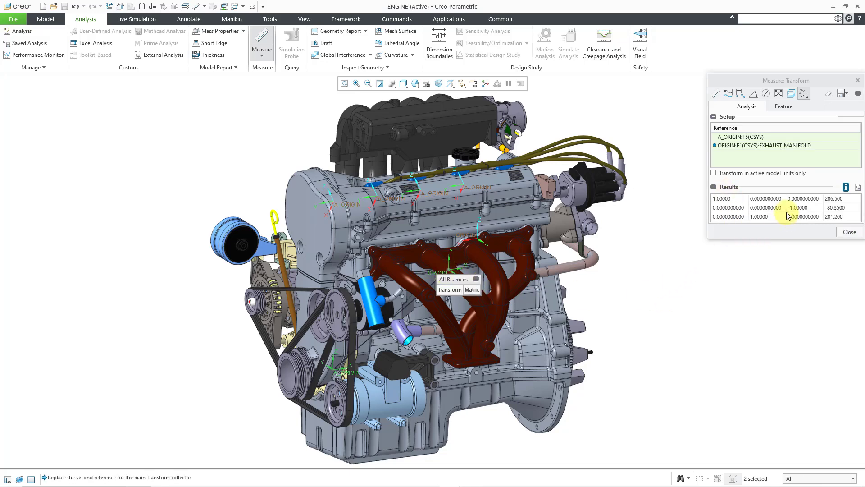
{"action": "mouse_move", "coordinate": [810, 231]}
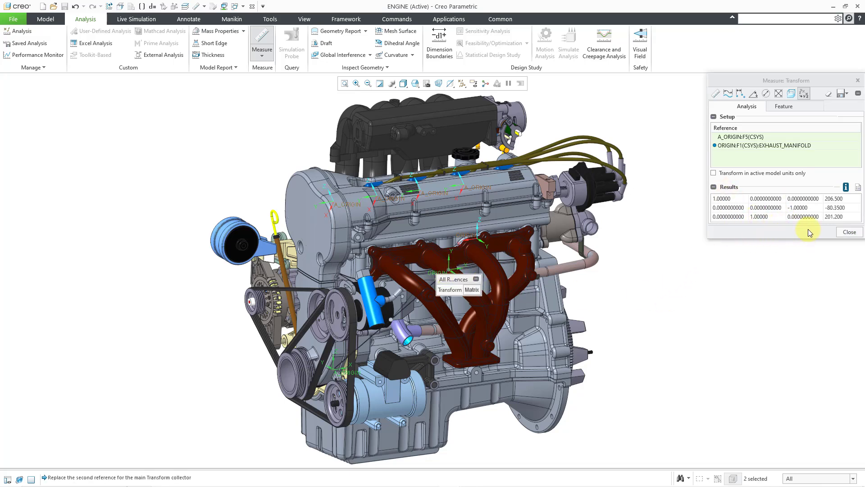
{"action": "mouse_move", "coordinate": [771, 239]}
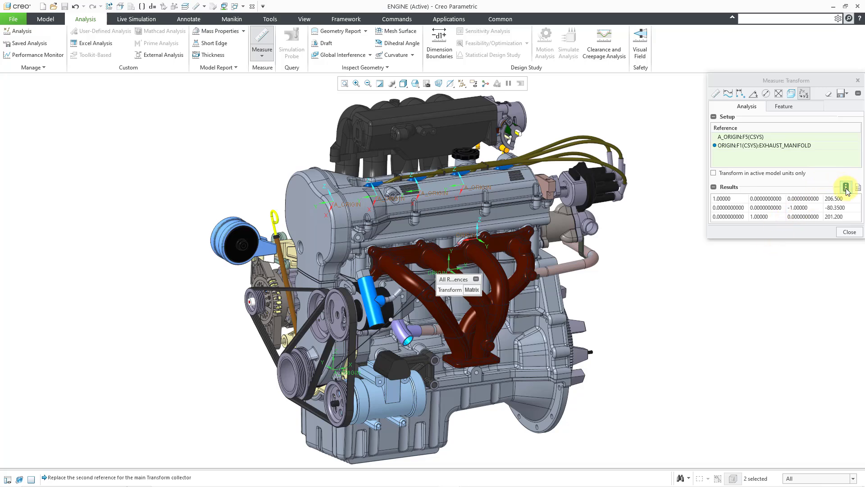
Step: Display the exhaust manifold transform matrix in the Information Window
{"action": "left_click", "coordinate": [846, 187]}
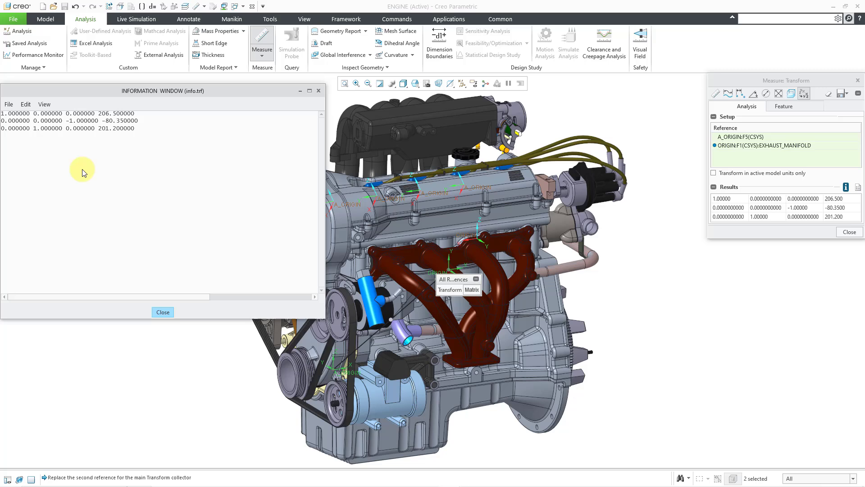
Step: Save the exhaust transform report as exhaust.trf and close the report window
{"action": "left_click", "coordinate": [8, 104]}
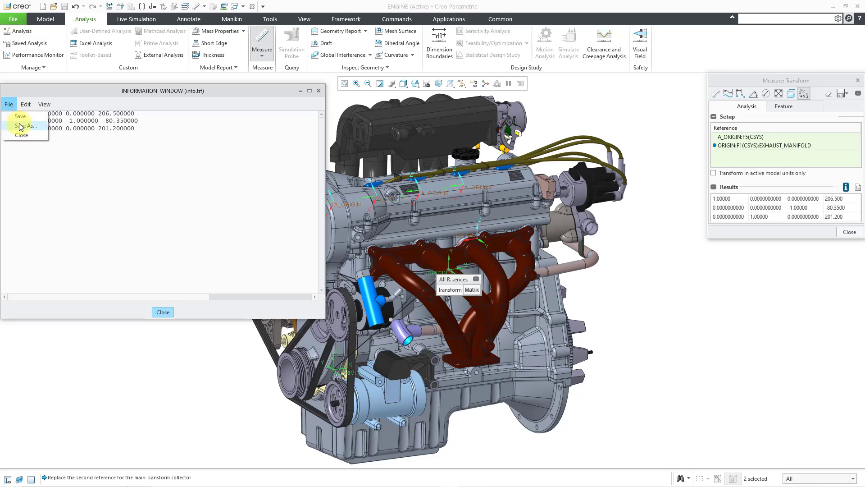
{"action": "left_click", "coordinate": [27, 126]}
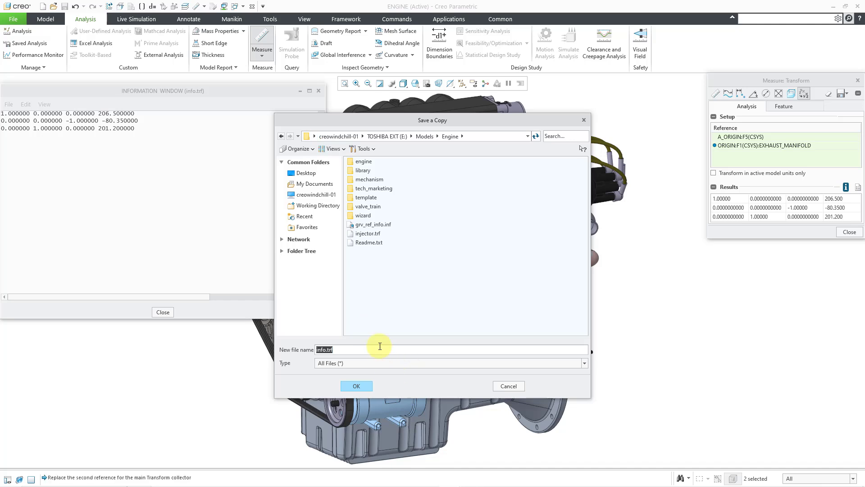
{"action": "type", "text": "exhaust"}
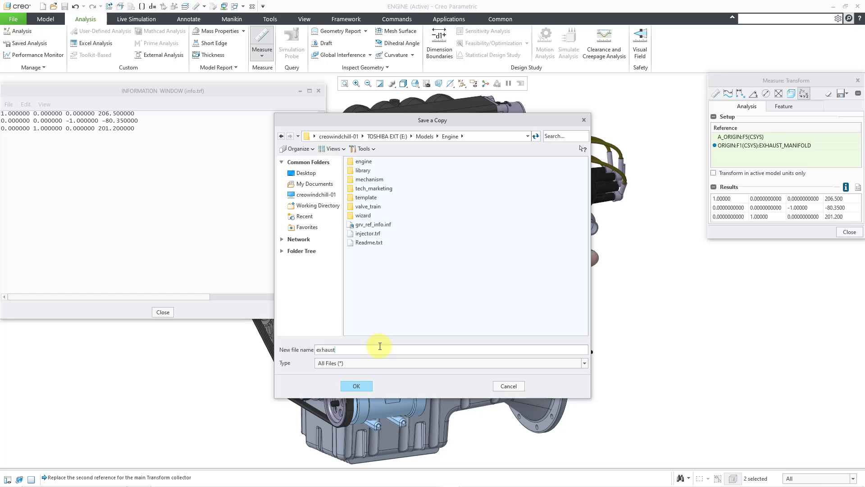
{"action": "left_click", "coordinate": [356, 385]}
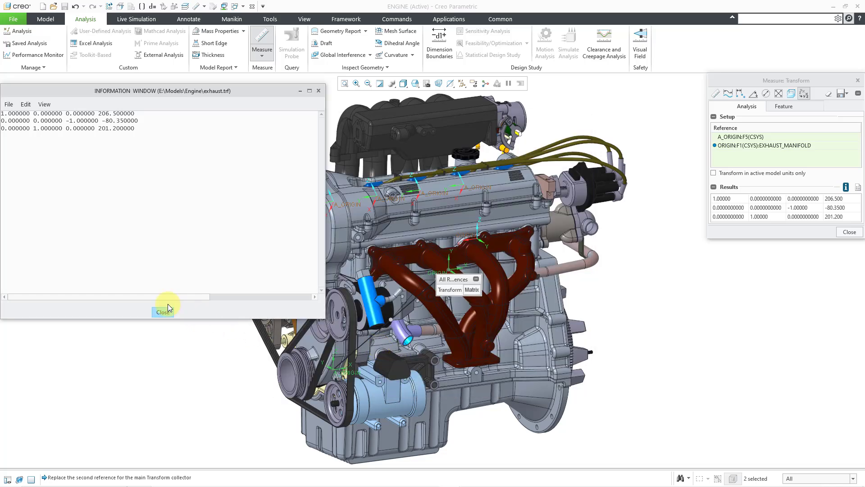
{"action": "left_click", "coordinate": [162, 312]}
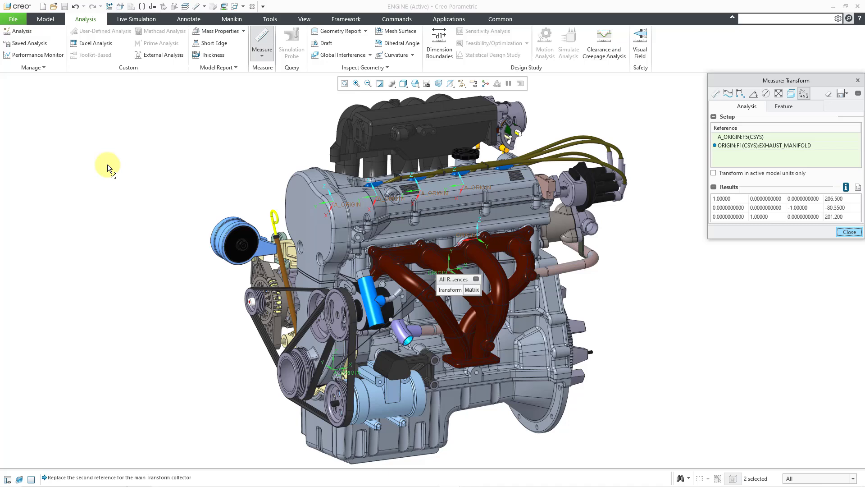
{"action": "mouse_move", "coordinate": [706, 204]}
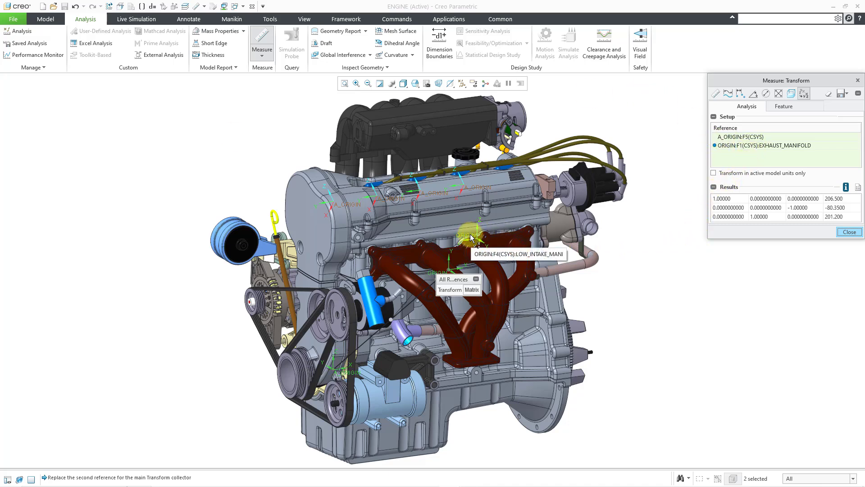
Step: Measure to LOW_INTAKE_MANI's ORIGIN, save the report as intake.trf, and close it
{"action": "left_click", "coordinate": [469, 234]}
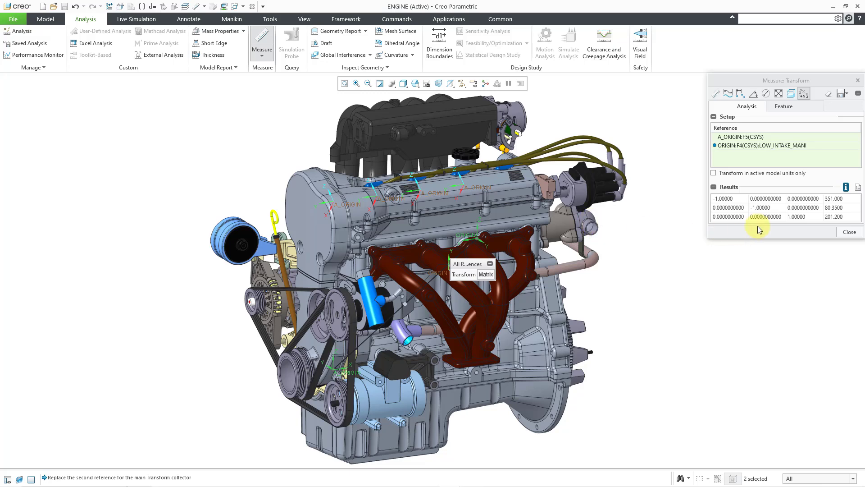
{"action": "left_click", "coordinate": [846, 187]}
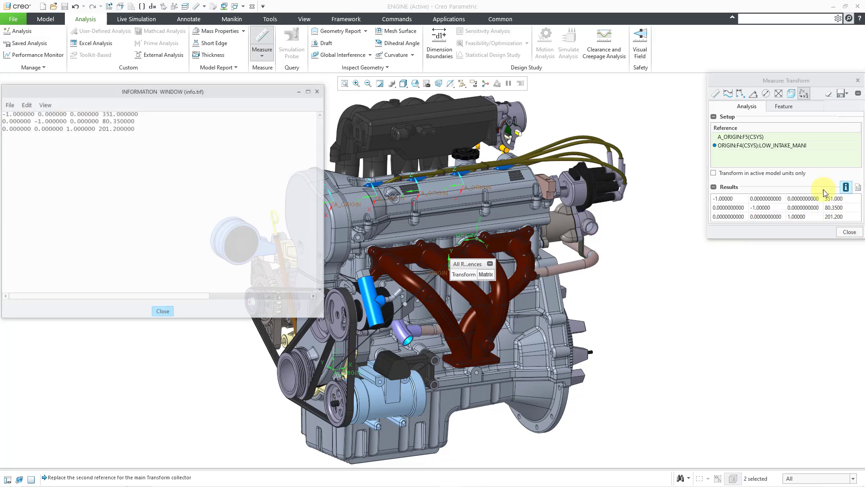
{"action": "left_click", "coordinate": [9, 104]}
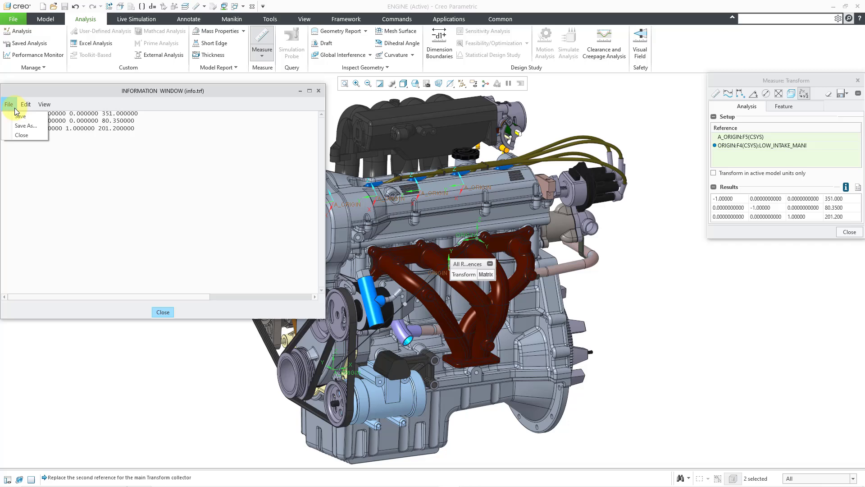
{"action": "left_click", "coordinate": [26, 125]}
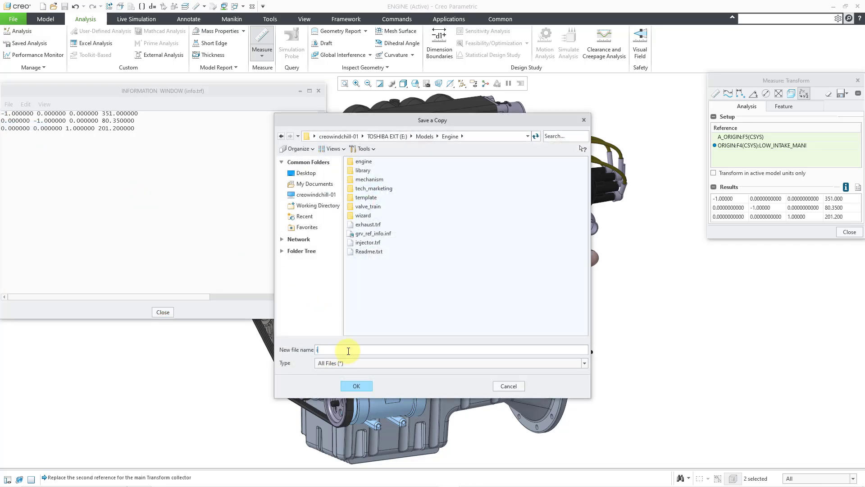
{"action": "type", "text": "intake.t"}
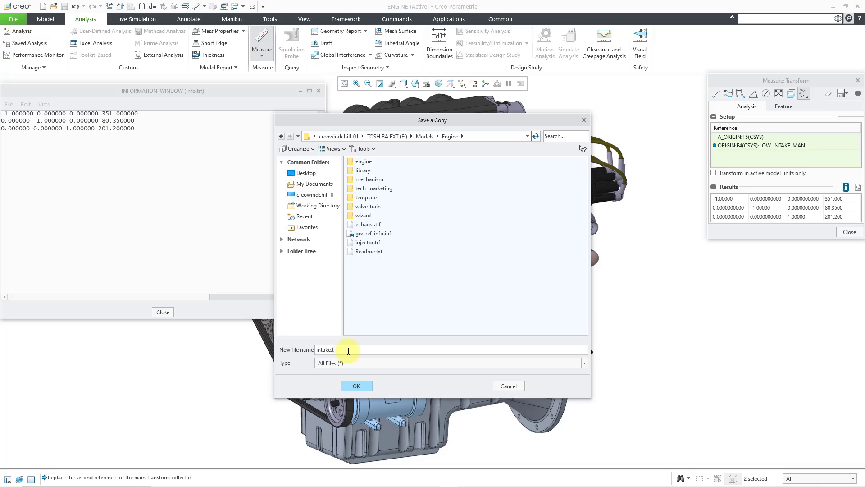
{"action": "left_click", "coordinate": [356, 385]}
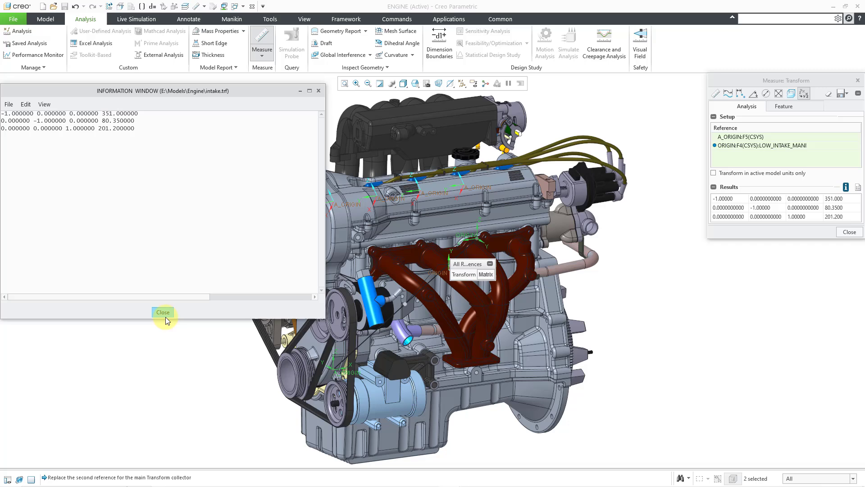
{"action": "left_click", "coordinate": [162, 312]}
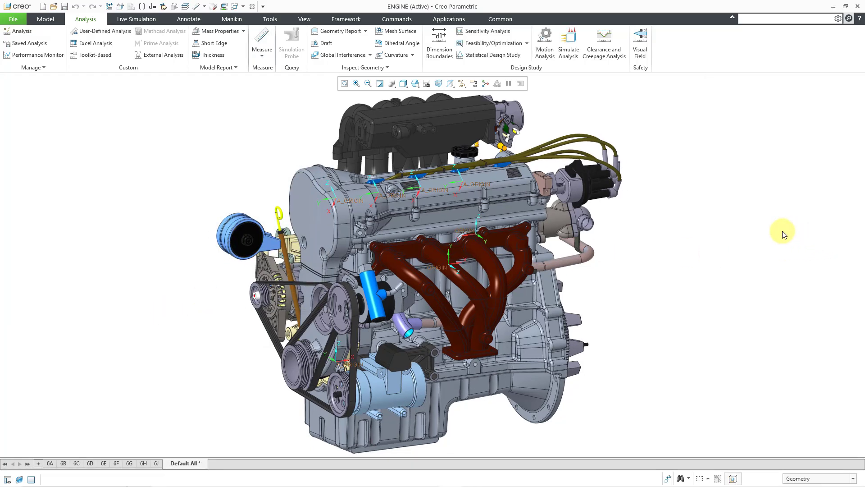
{"action": "mouse_move", "coordinate": [571, 92]}
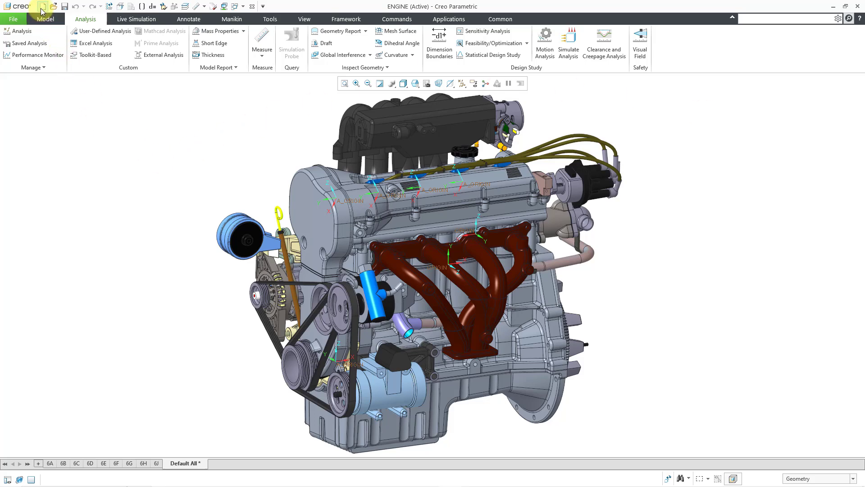
Step: Create a solid part named engine_ref using the default template
{"action": "left_click", "coordinate": [42, 6]}
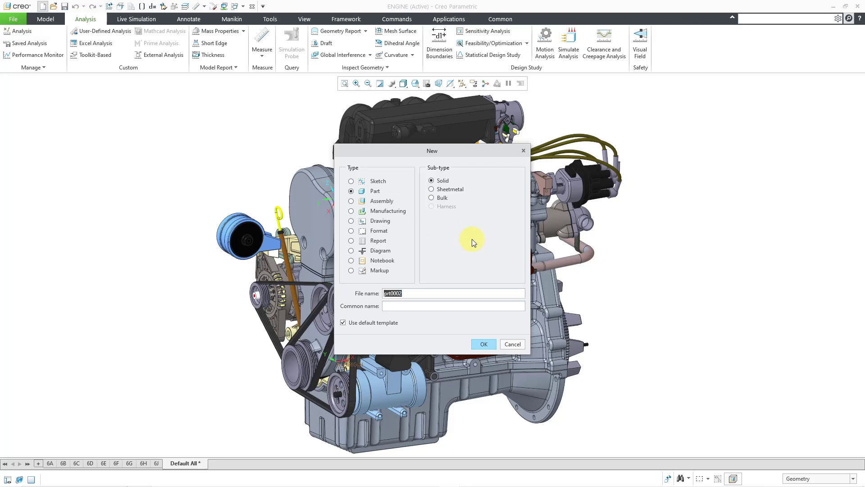
{"action": "type", "text": "engine_r"}
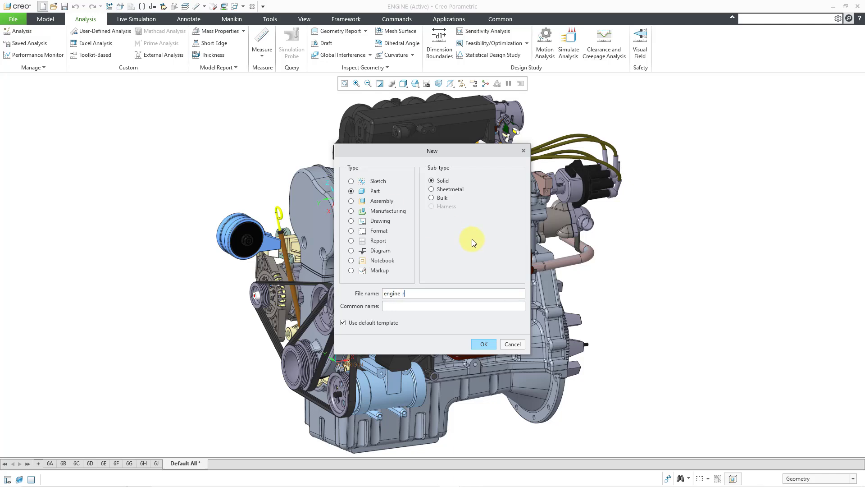
{"action": "left_click", "coordinate": [483, 344]}
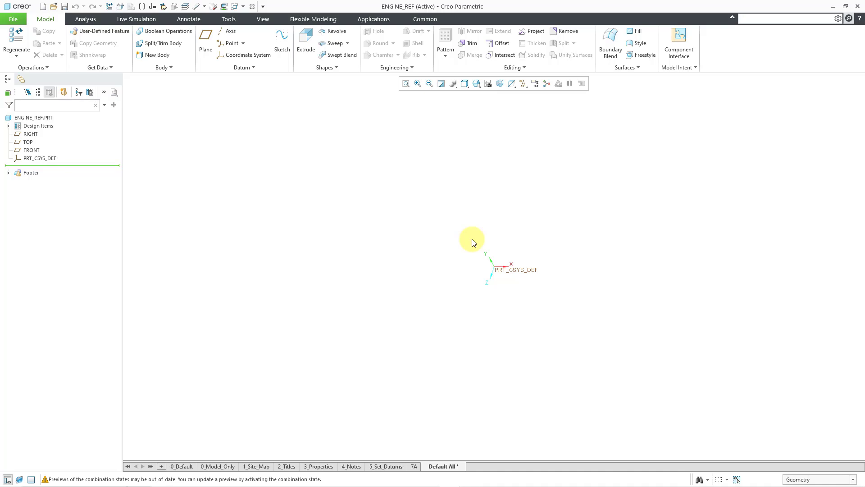
{"action": "mouse_move", "coordinate": [400, 195]}
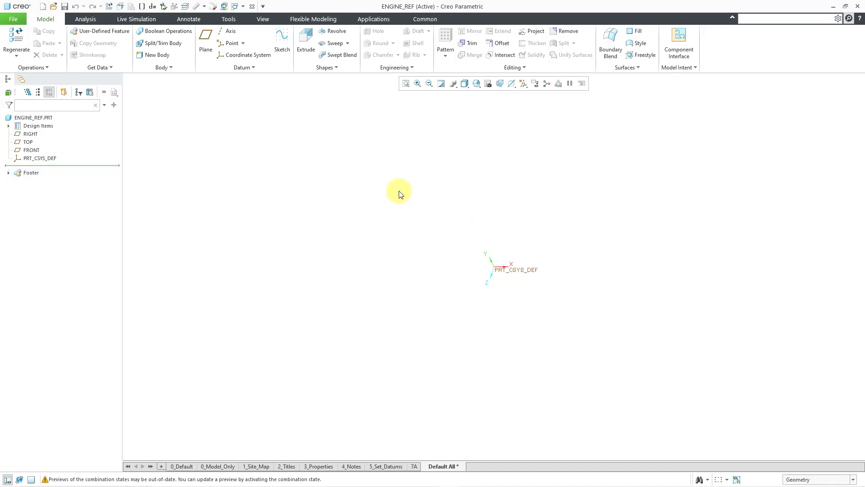
{"action": "mouse_move", "coordinate": [244, 54]}
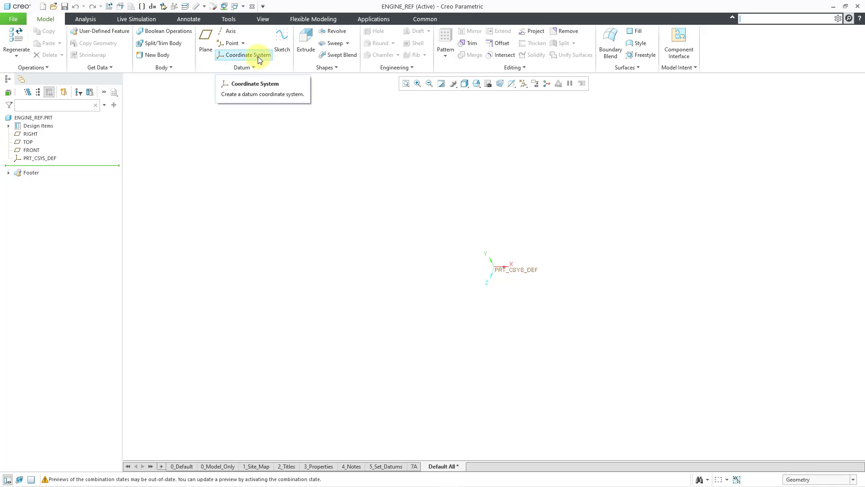
Step: Add a coordinate system on PRT_CSYS_DEF offset from the injector transform file, named INJECTOR
{"action": "left_click", "coordinate": [248, 55]}
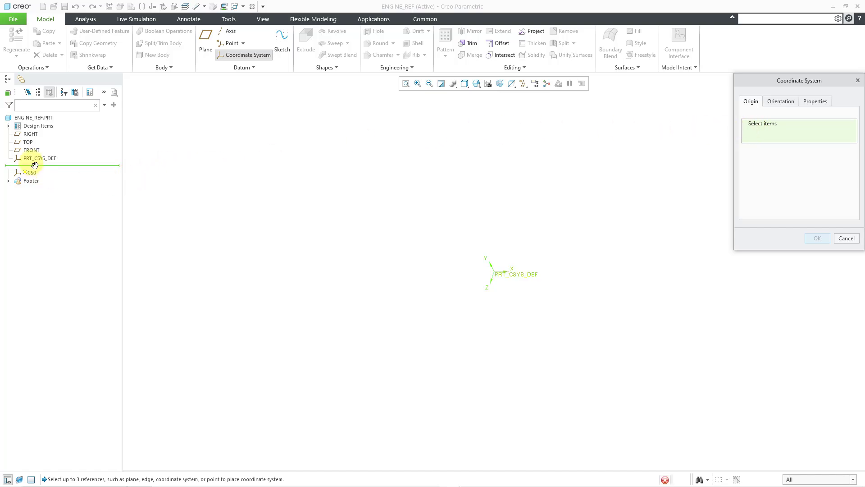
{"action": "left_click", "coordinate": [39, 158]}
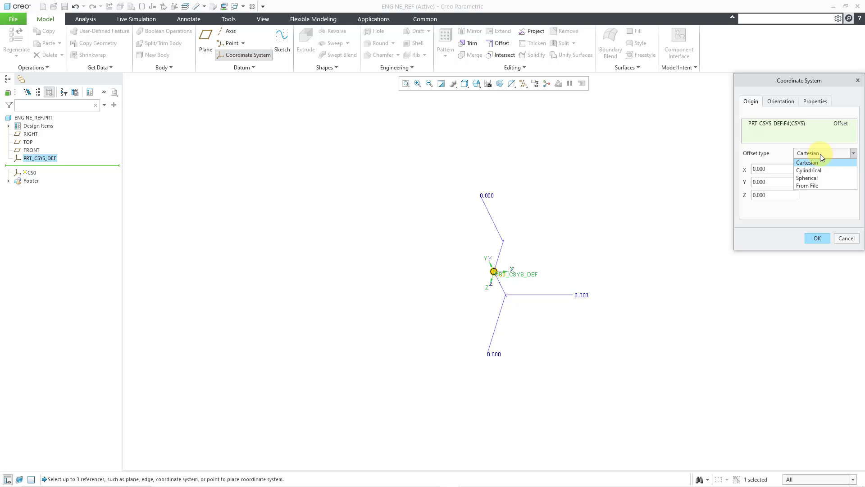
{"action": "mouse_move", "coordinate": [807, 185]}
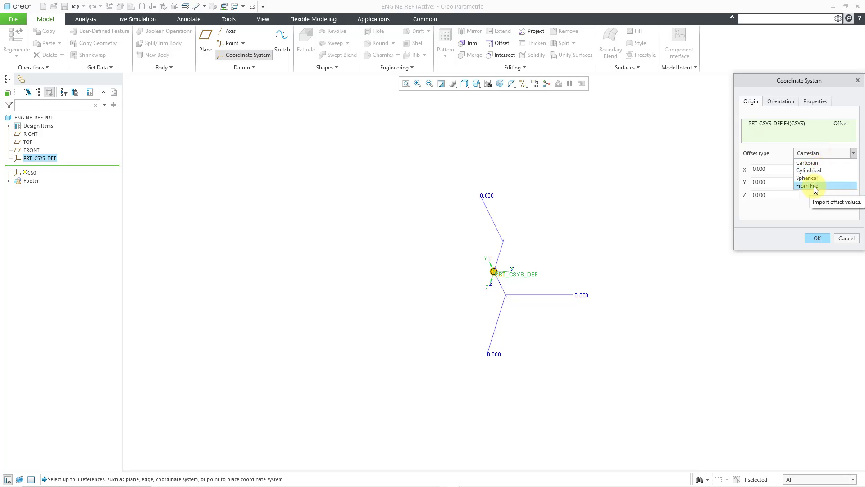
{"action": "left_click", "coordinate": [808, 185]}
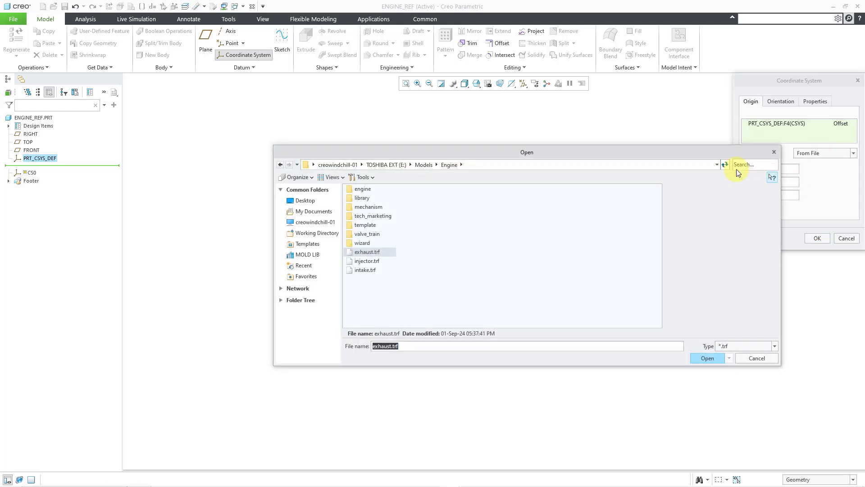
{"action": "left_click", "coordinate": [367, 260]}
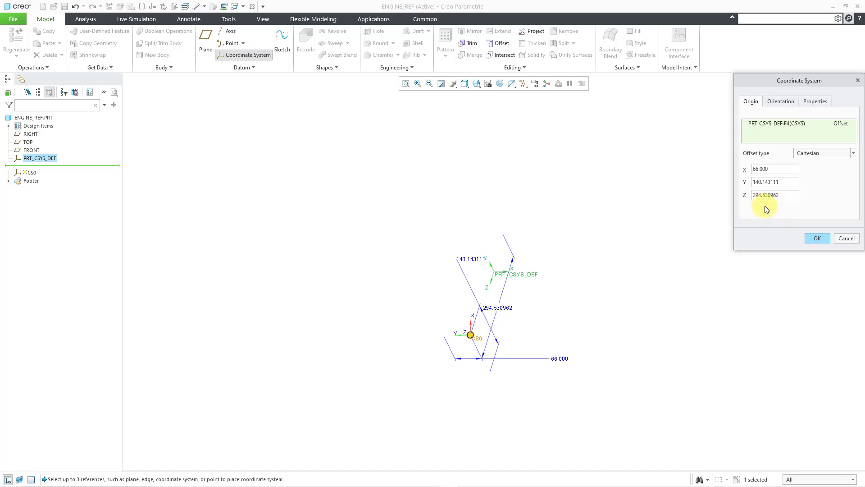
{"action": "left_click", "coordinate": [780, 101]}
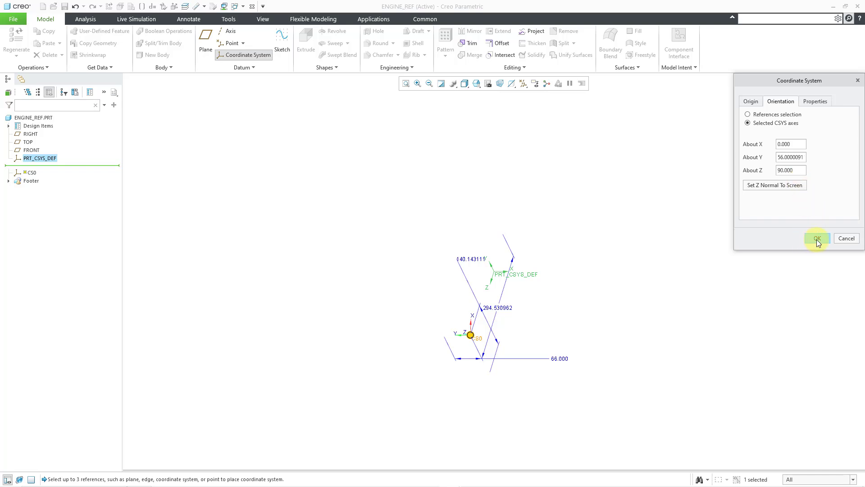
{"action": "left_click", "coordinate": [817, 238]}
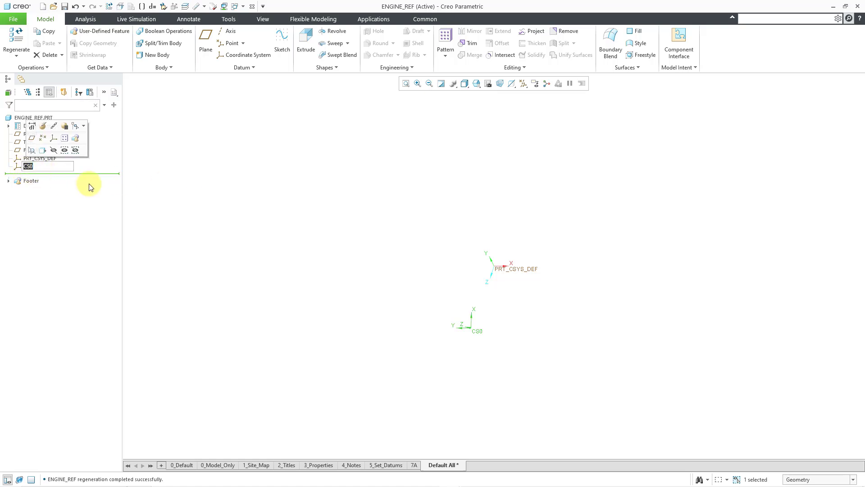
{"action": "type", "text": "int"}
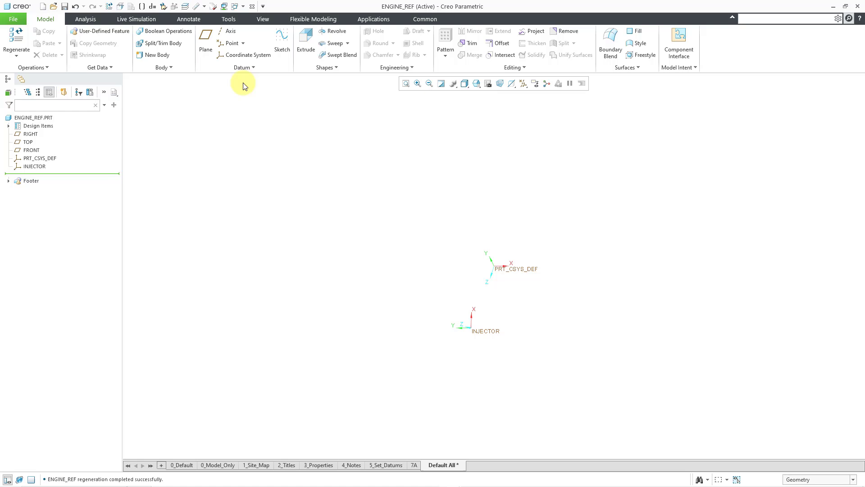
Step: Add an EXHAUST coordinate system on PRT_CSYS_DEF from exhaust.trf, cancelling an extra one
{"action": "left_click", "coordinate": [247, 54]}
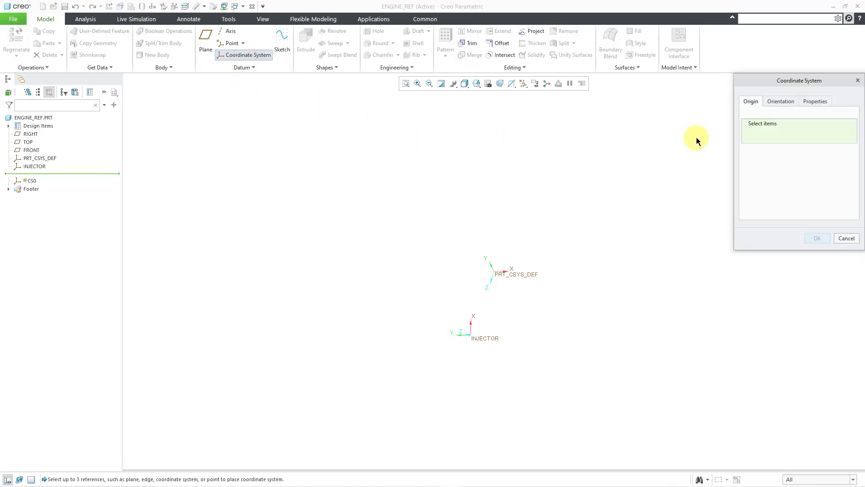
{"action": "left_click", "coordinate": [39, 158]}
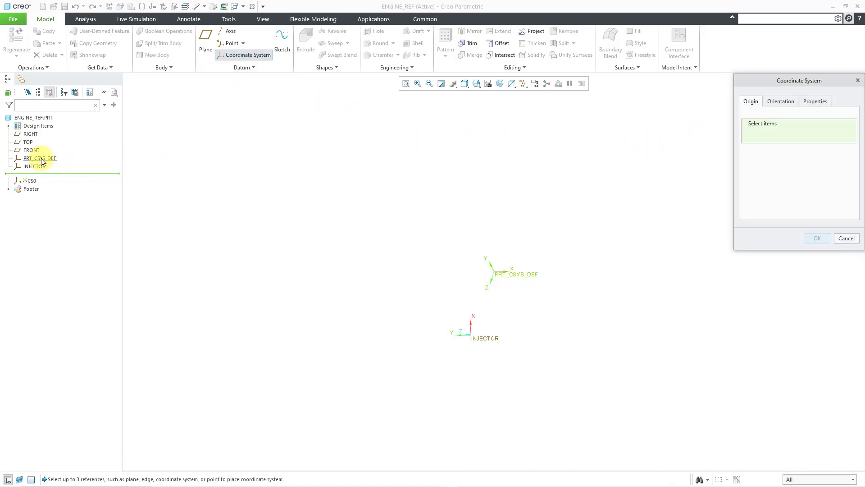
{"action": "left_click", "coordinate": [39, 159]}
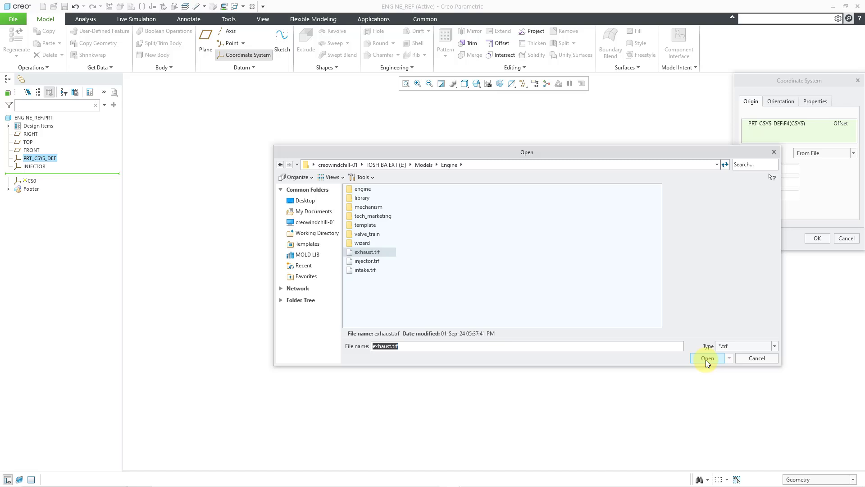
{"action": "left_click", "coordinate": [707, 359]}
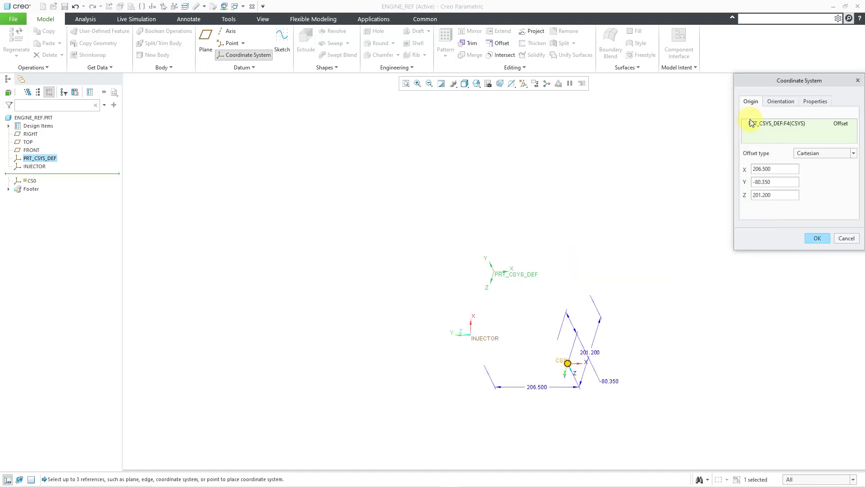
{"action": "left_click", "coordinate": [816, 101]}
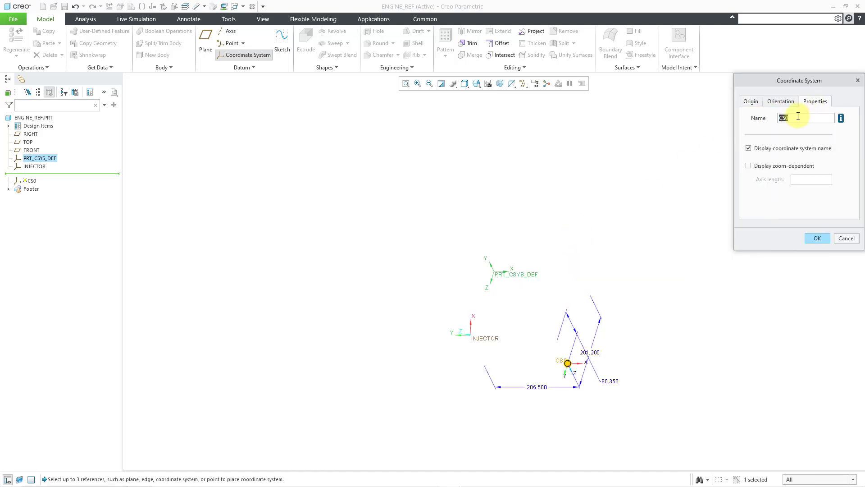
{"action": "type", "text": "exha"}
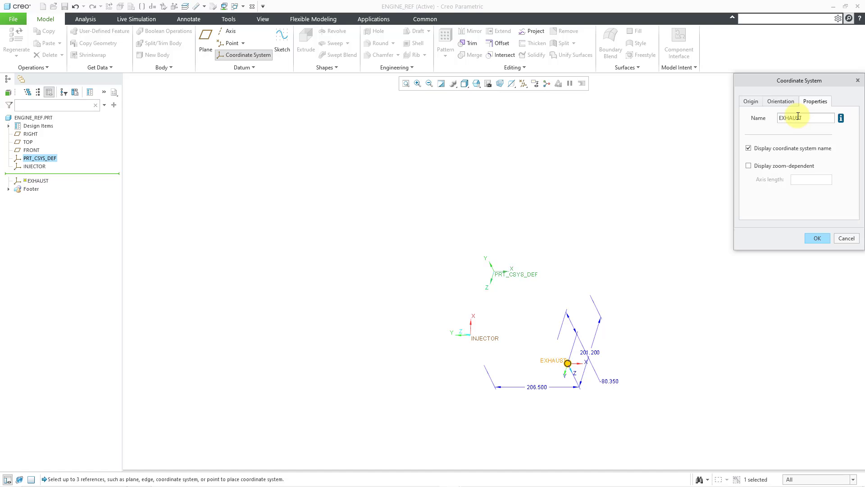
{"action": "left_click", "coordinate": [817, 238]}
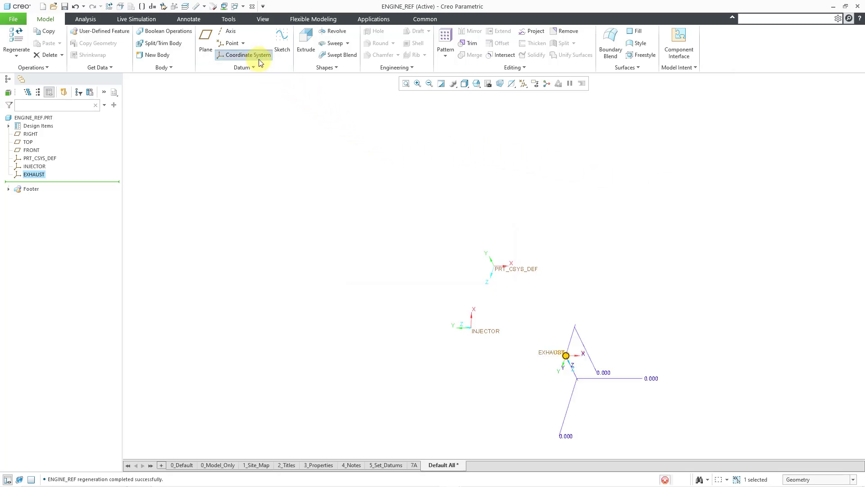
{"action": "left_click", "coordinate": [246, 54]}
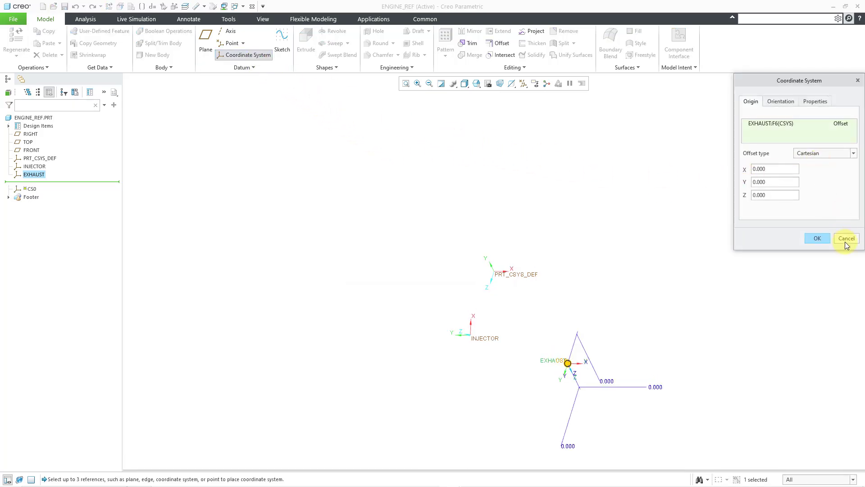
{"action": "left_click", "coordinate": [846, 238]}
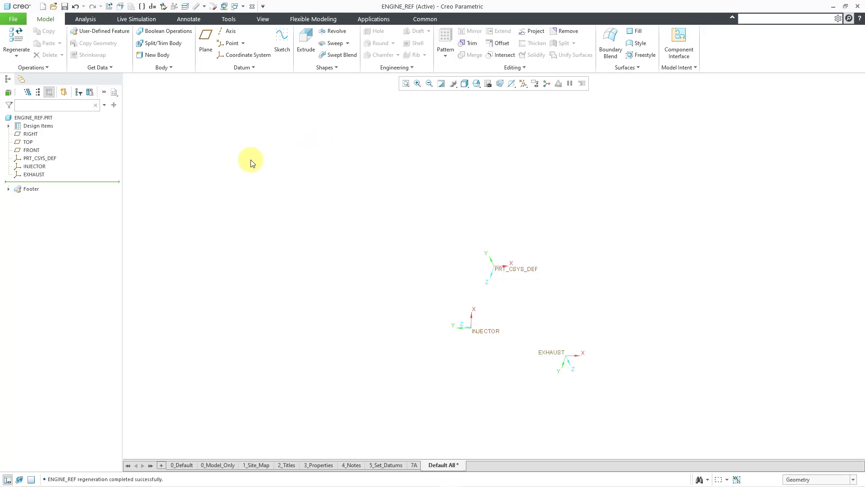
{"action": "mouse_move", "coordinate": [244, 54]}
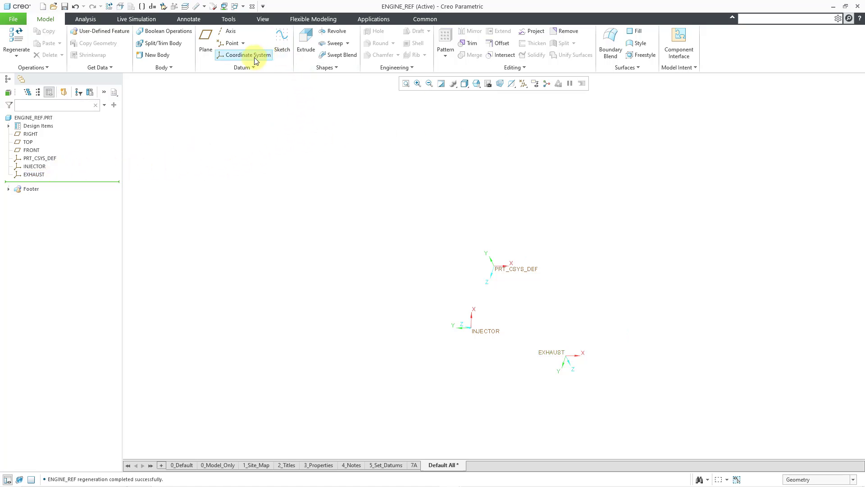
Step: Load intake.trf as the offset from PRT_CSYS_DEF and name the coordinate system INTAKE
{"action": "left_click", "coordinate": [247, 55]}
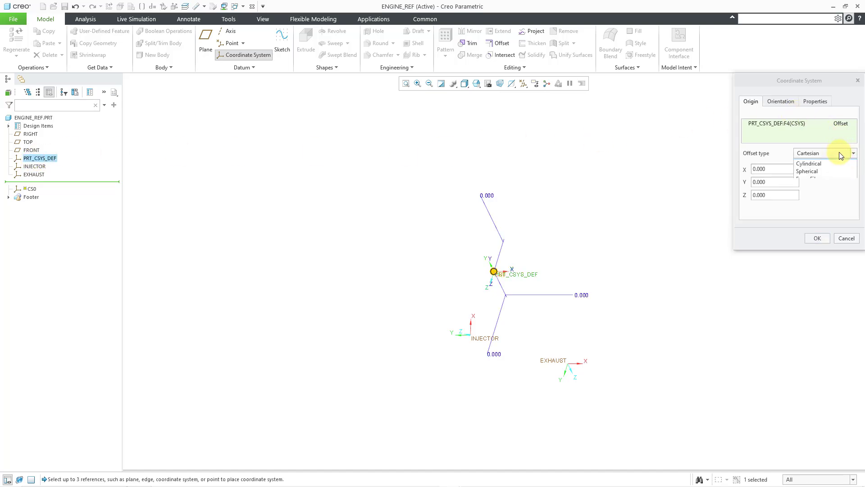
{"action": "left_click", "coordinate": [837, 155]}
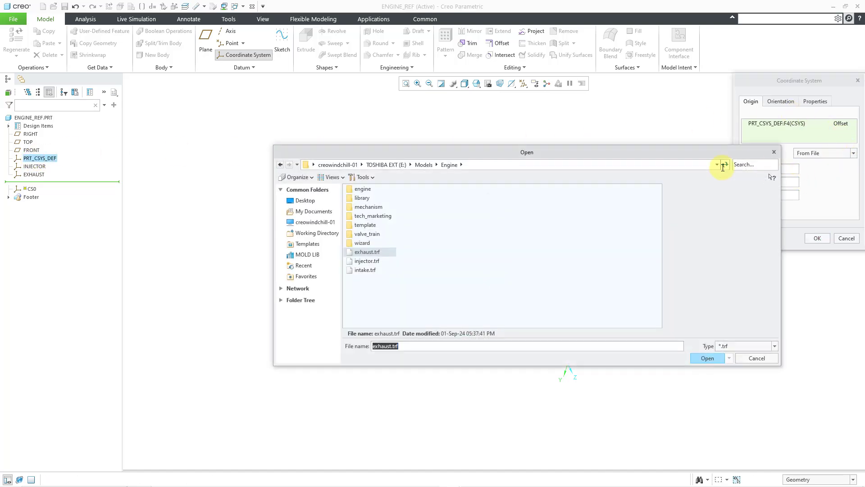
{"action": "left_click", "coordinate": [365, 270]}
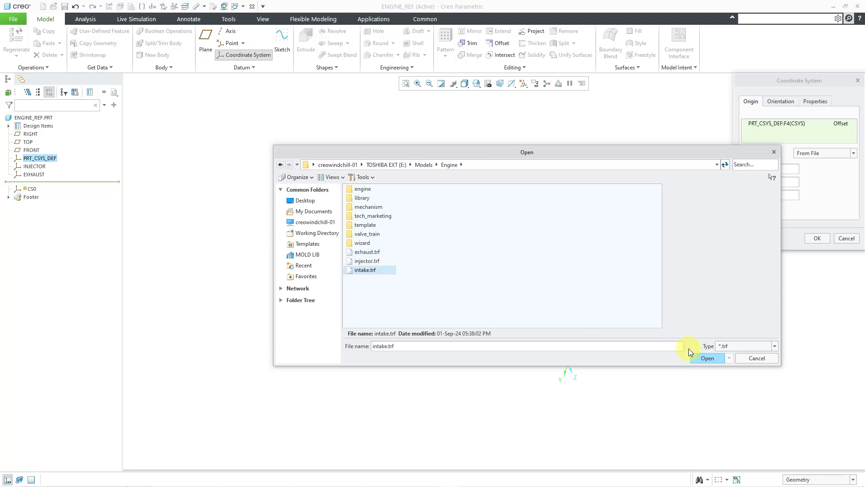
{"action": "left_click", "coordinate": [707, 357]}
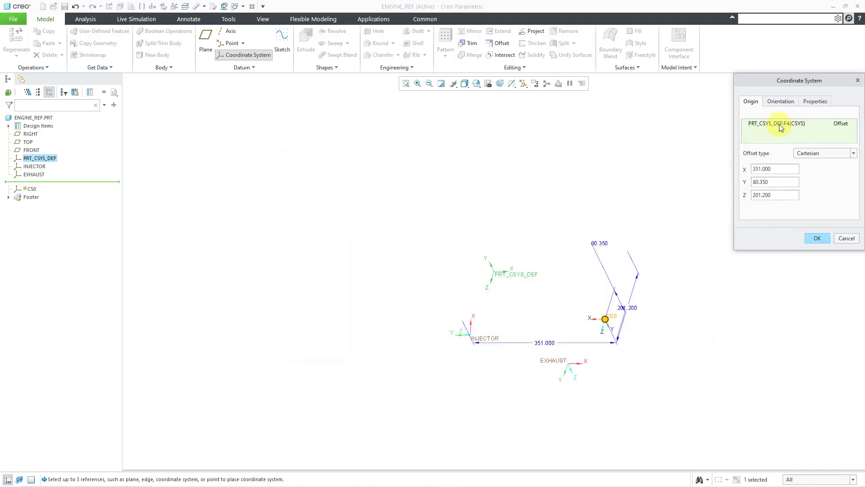
{"action": "left_click", "coordinate": [815, 101]}
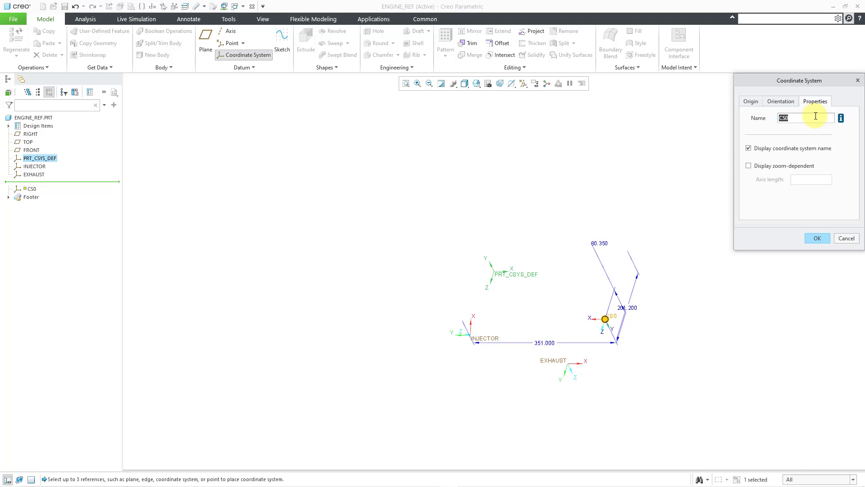
{"action": "type", "text": "intake"}
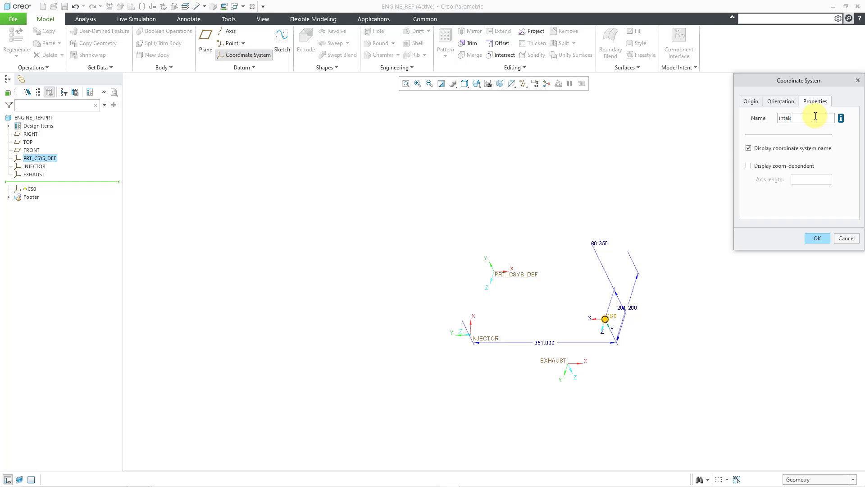
{"action": "left_click", "coordinate": [817, 238]}
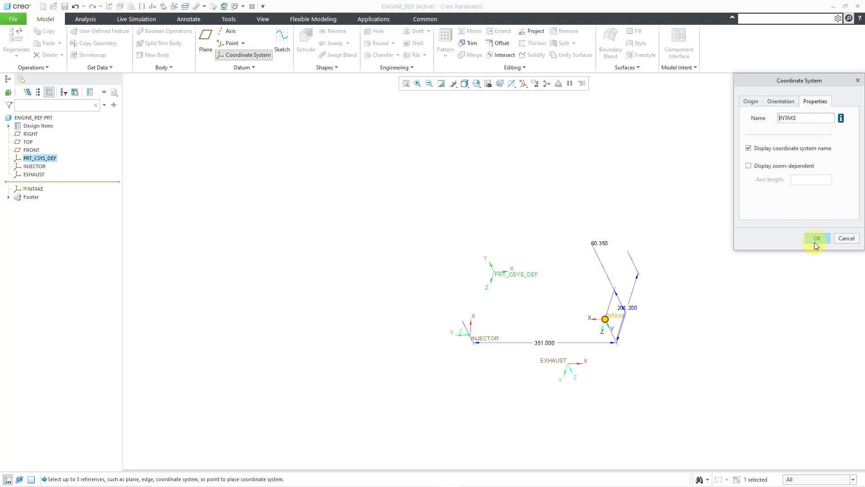
{"action": "left_click", "coordinate": [817, 238]}
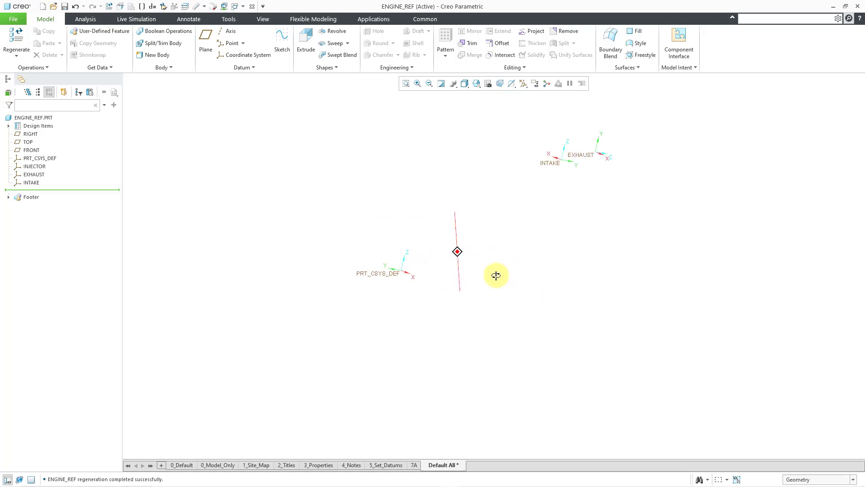
Step: Open the ENGINE assembly showing INJECTOR, INTAKE and EXHAUST coordinate systems, with Model commands visible
{"action": "left_click", "coordinate": [86, 19]}
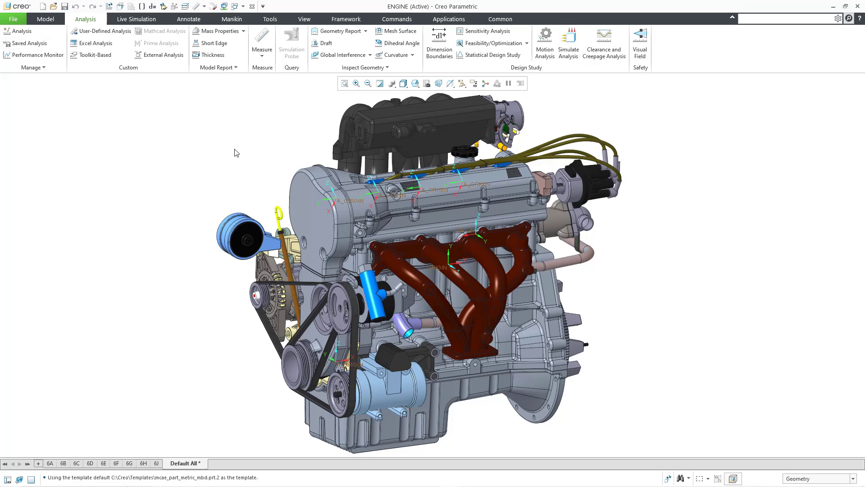
{"action": "left_click", "coordinate": [45, 19]}
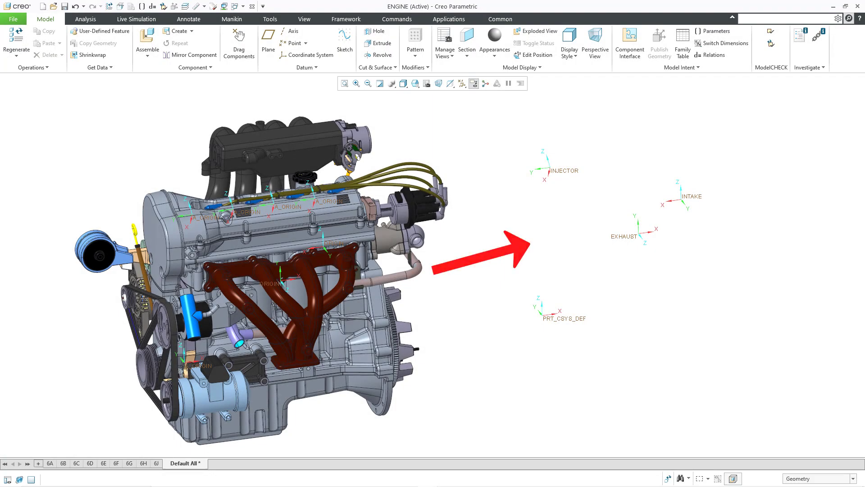